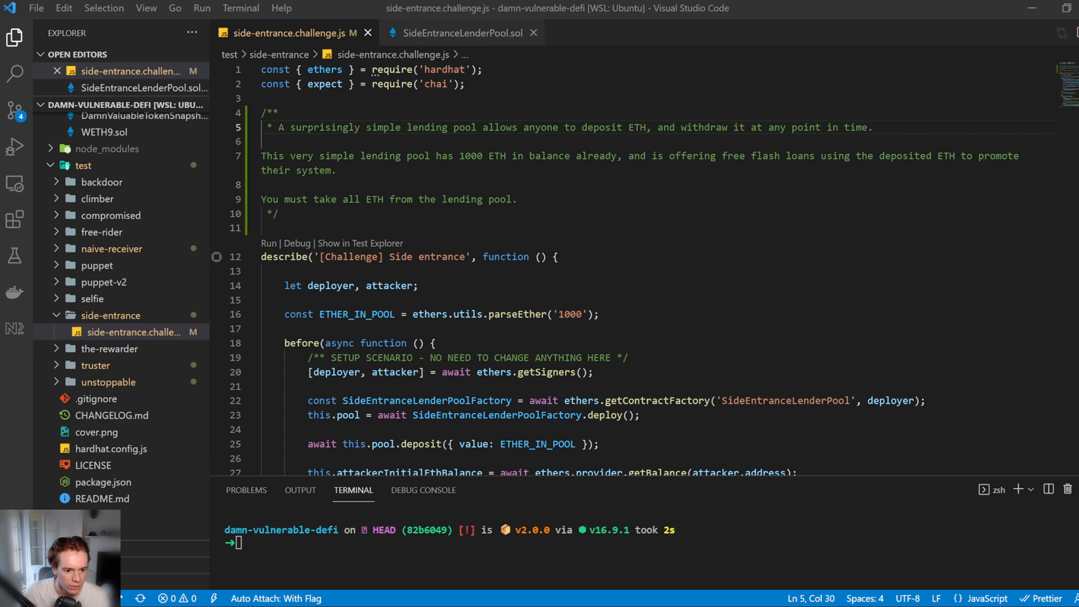
Step: Bring up SideEntranceLenderPool.sol and read through its deposit, withdraw and flashLoan functions
click(463, 33)
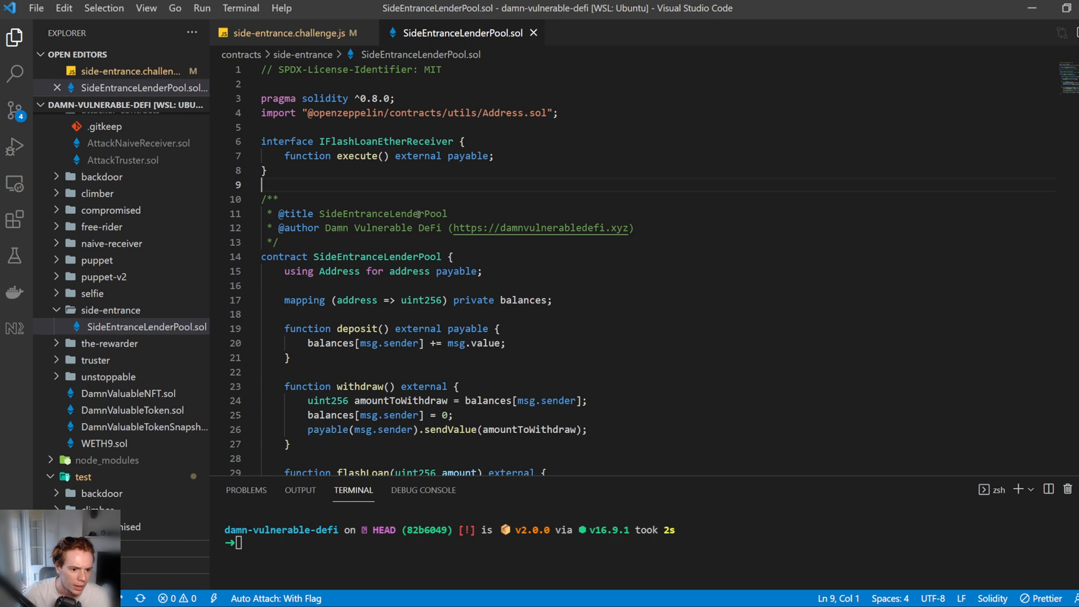
scroll(down, 3)
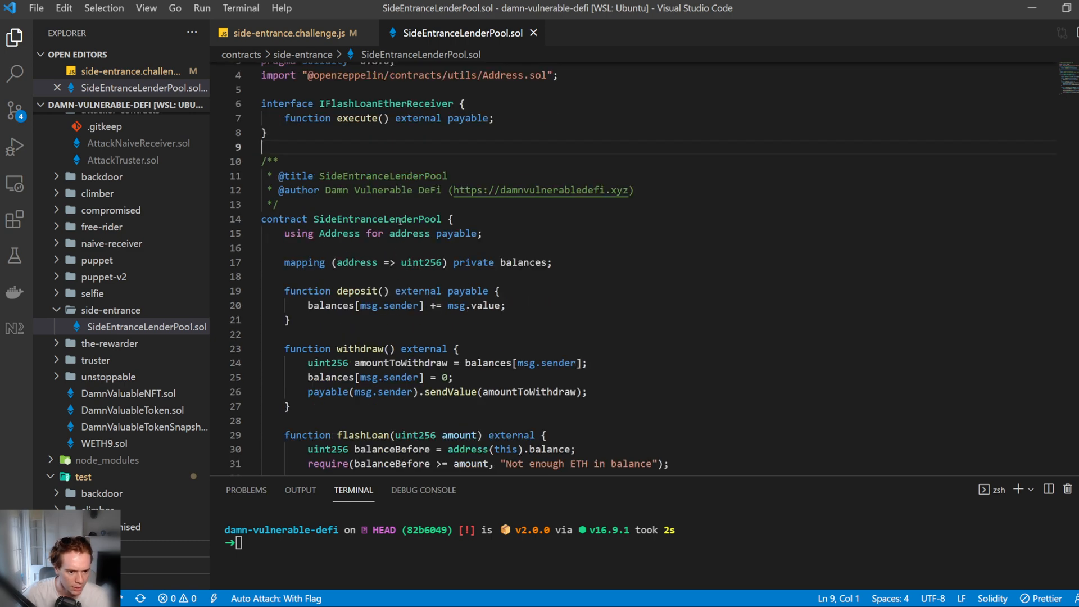
scroll(down, 3)
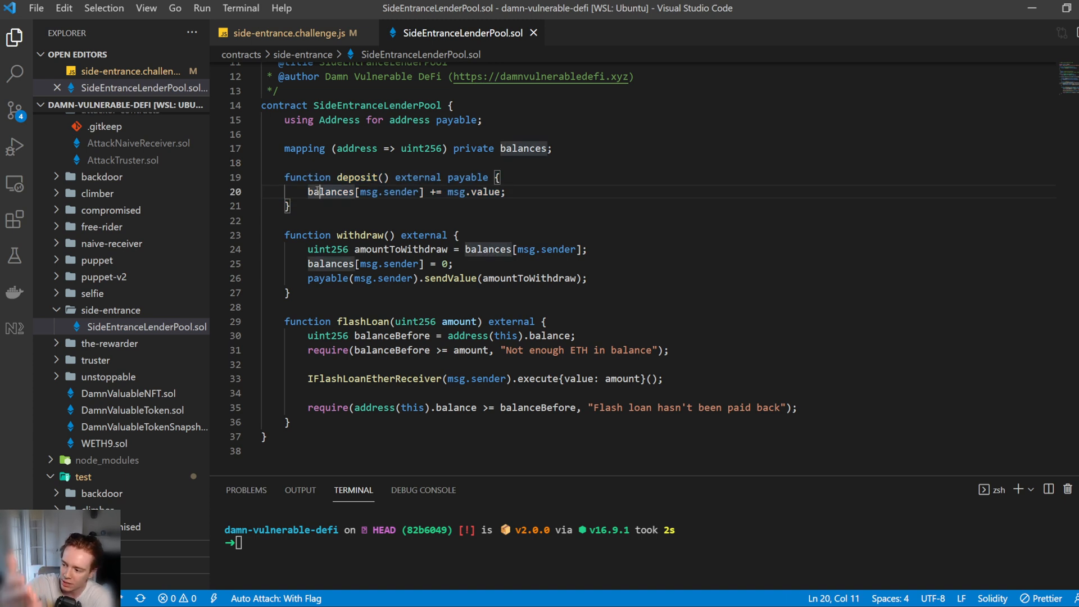
double_click(468, 177)
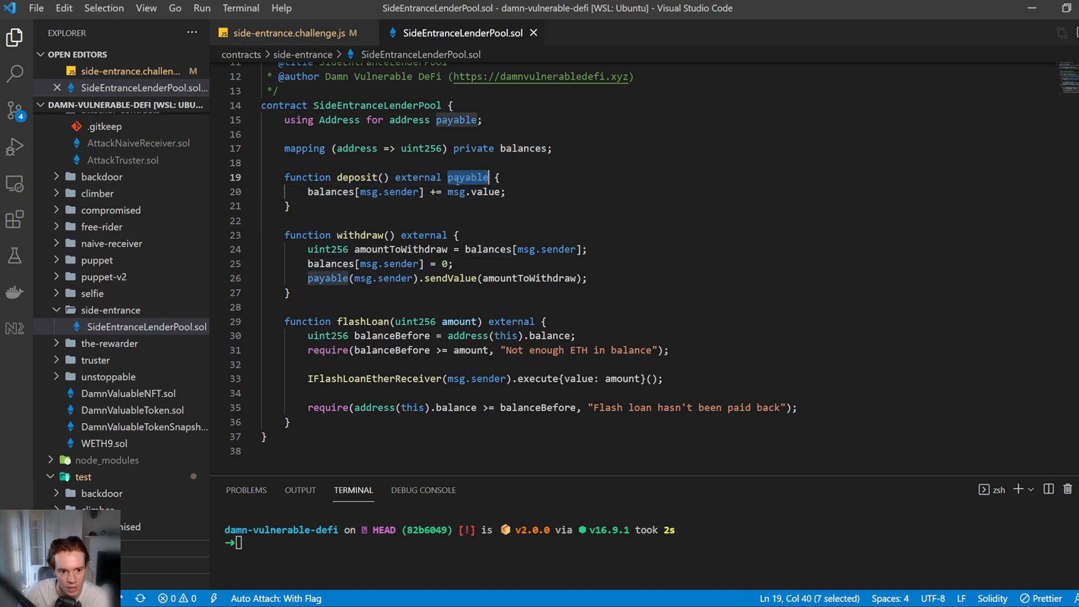
double_click(326, 191)
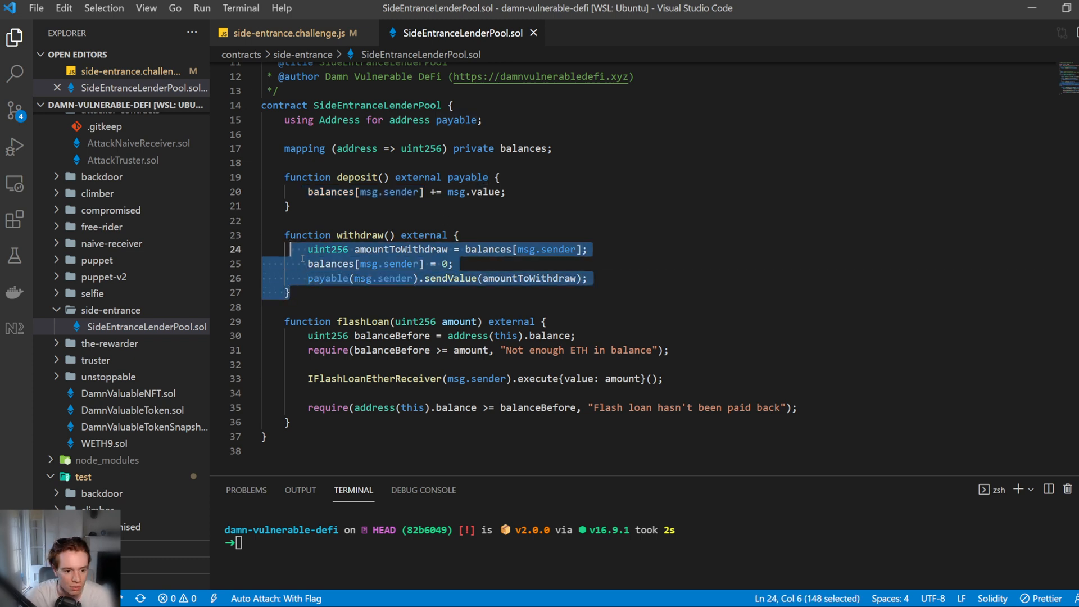
click(401, 249)
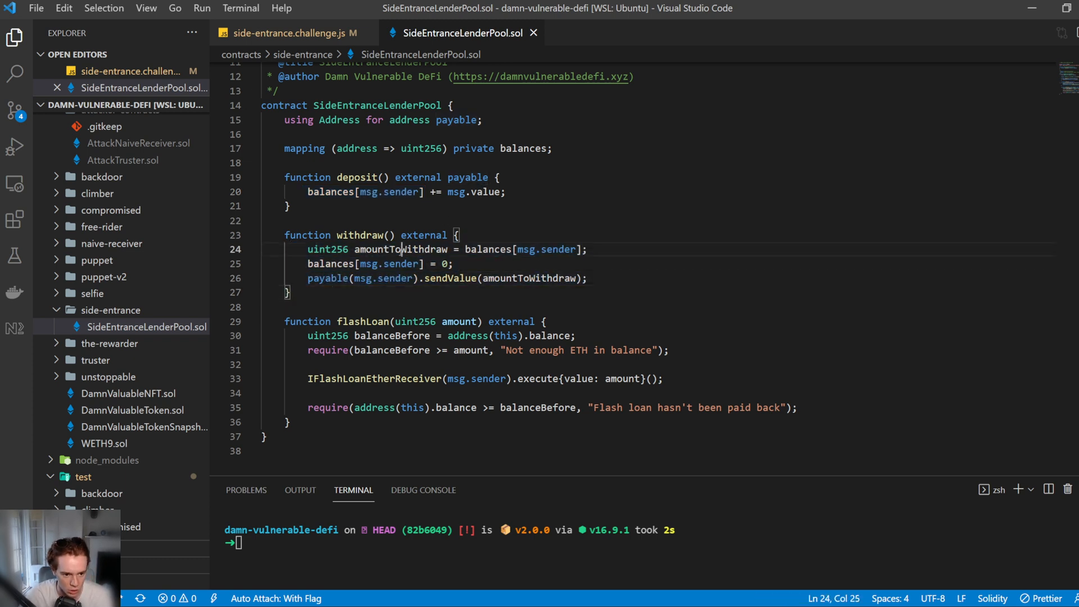
double_click(401, 249)
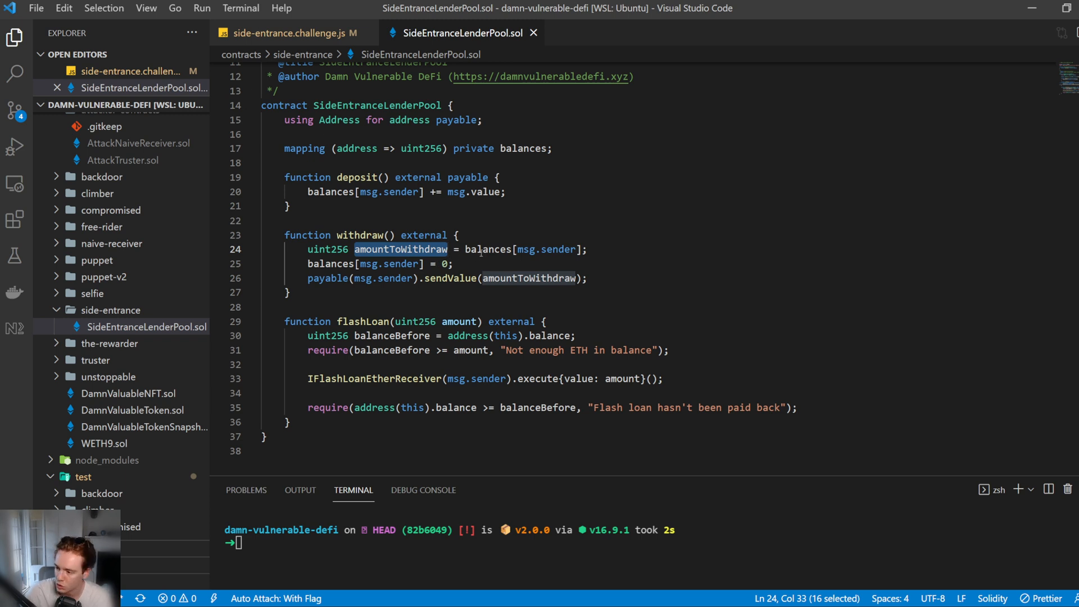
mouse_move(407, 278)
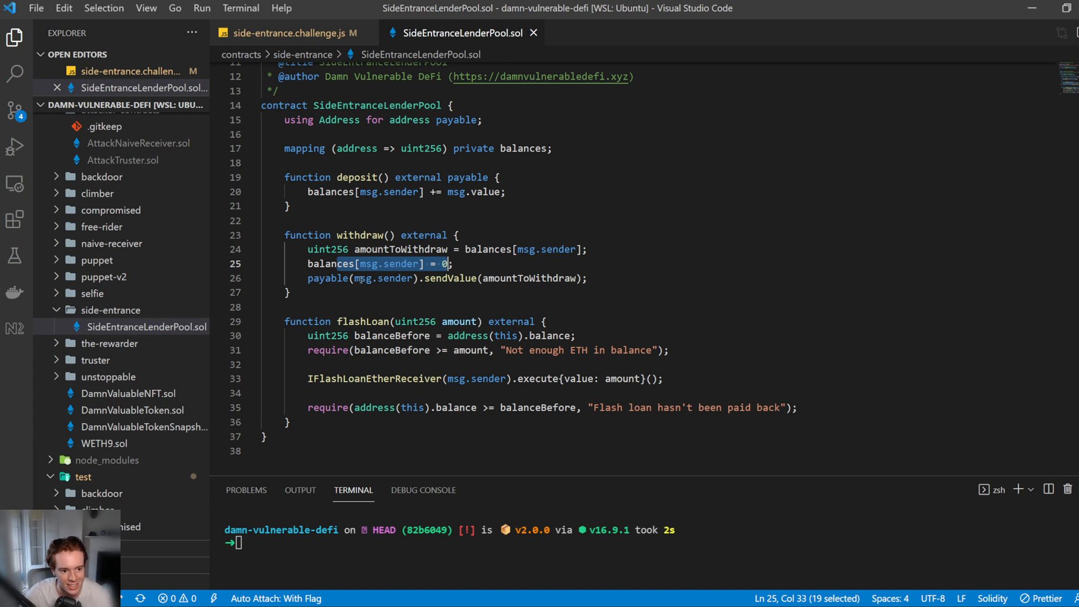
click(542, 278)
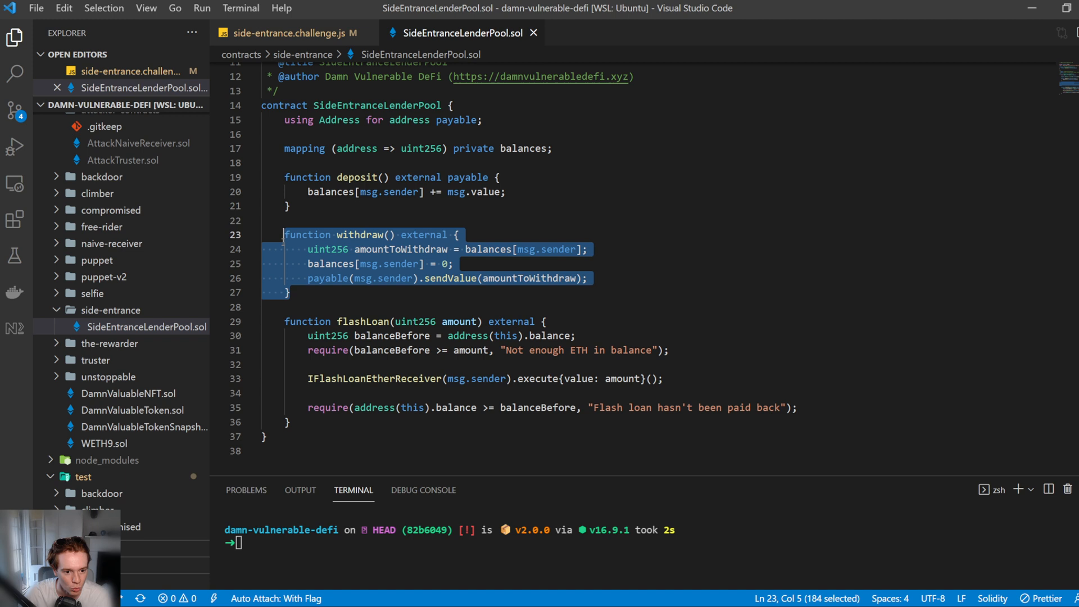
click(430, 264)
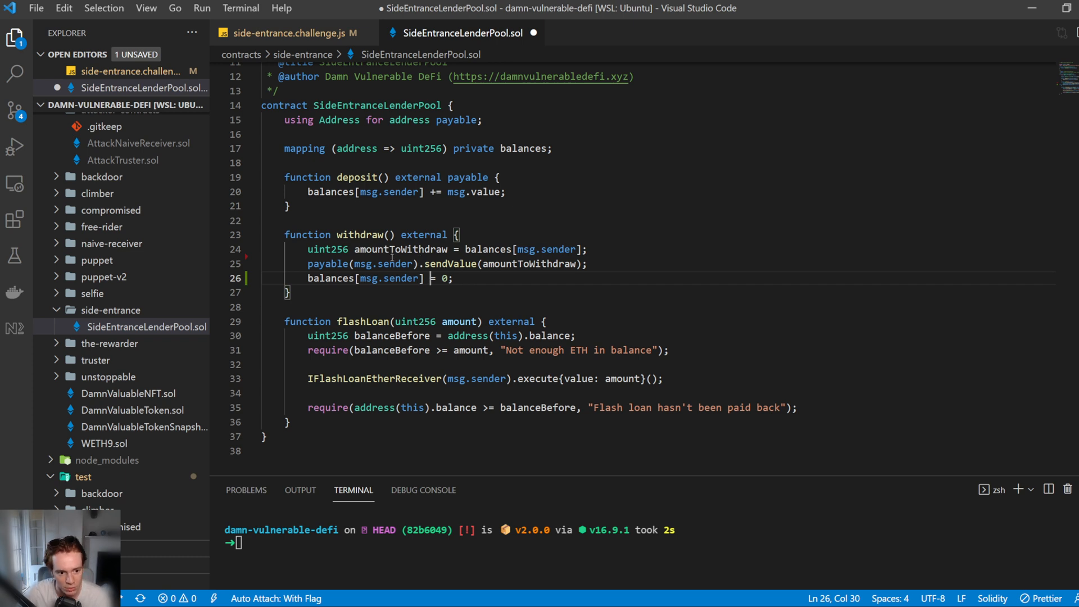
mouse_move(888, 307)
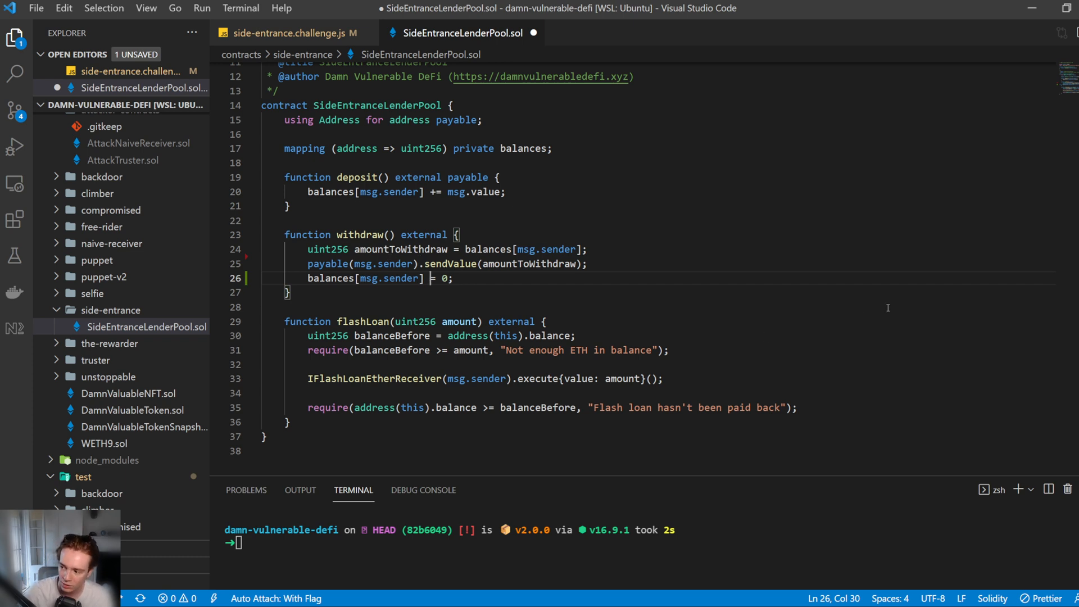
mouse_move(518, 205)
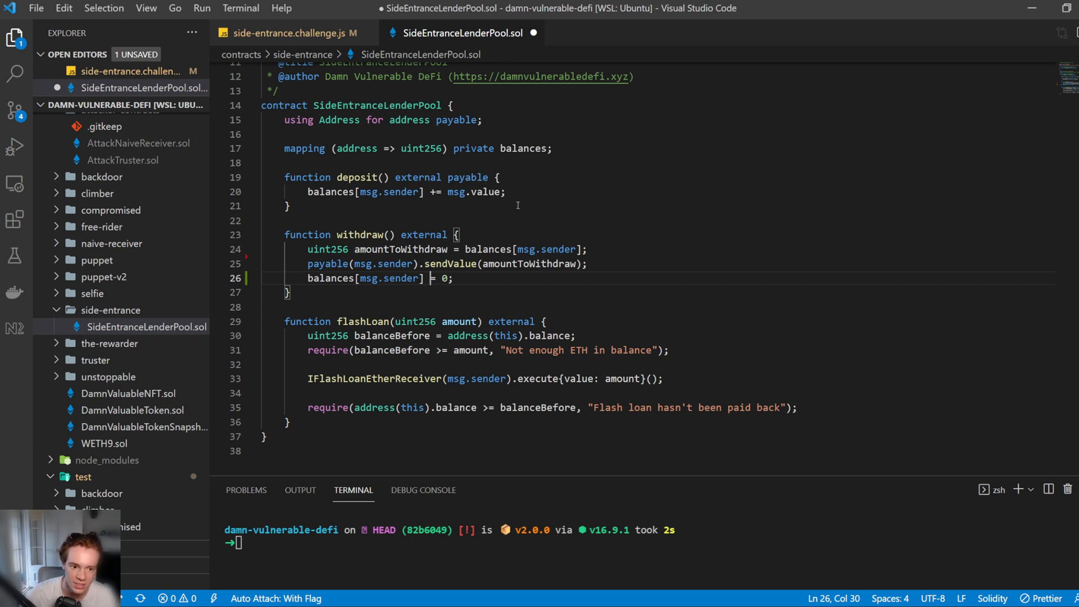
mouse_move(471, 230)
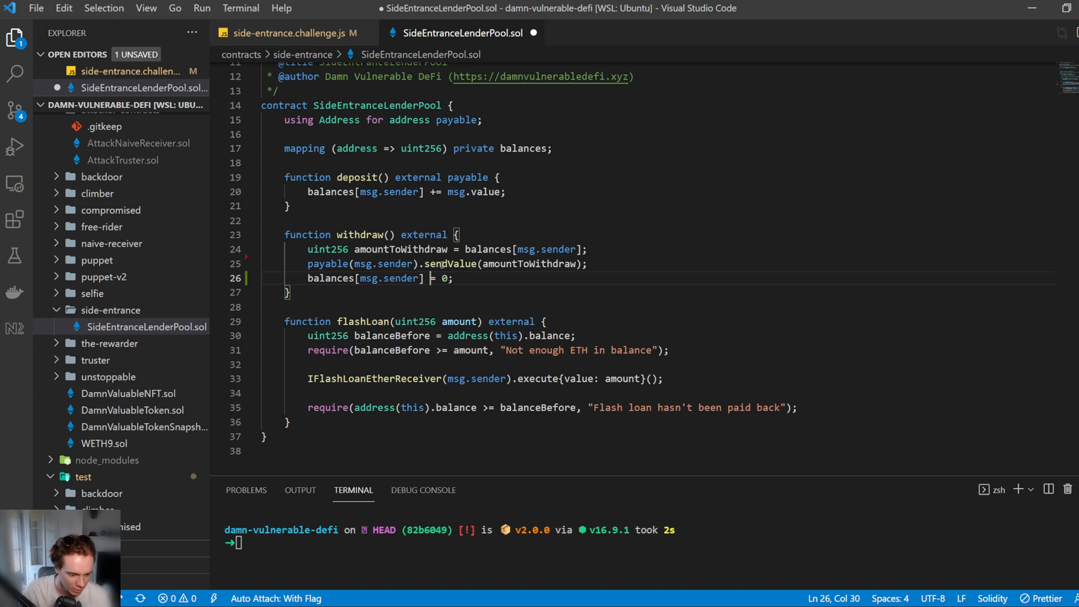
key(Alt+Up)
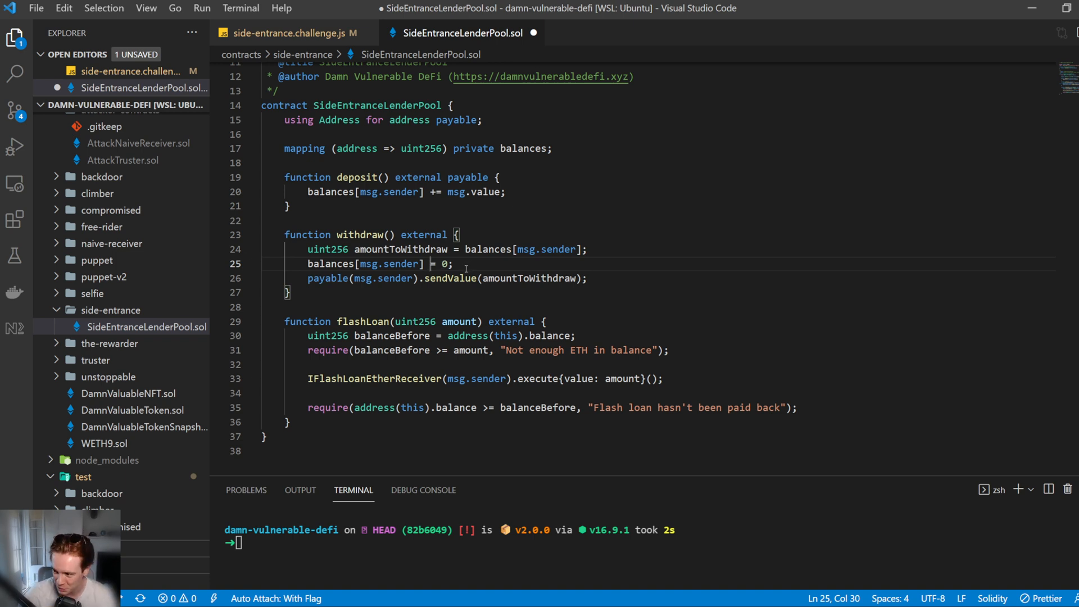
mouse_move(318, 431)
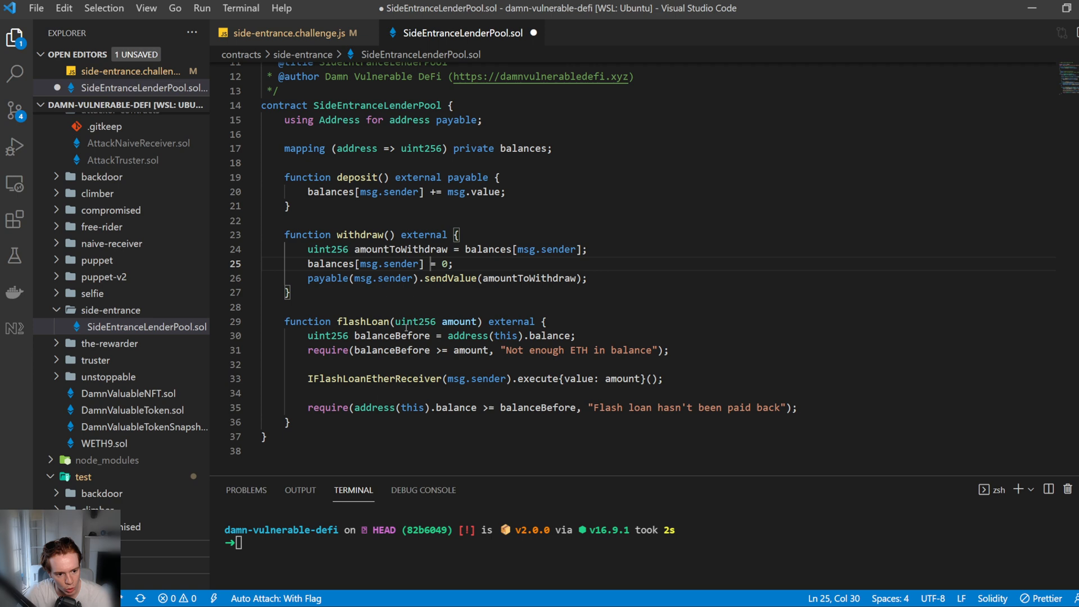
mouse_move(462, 322)
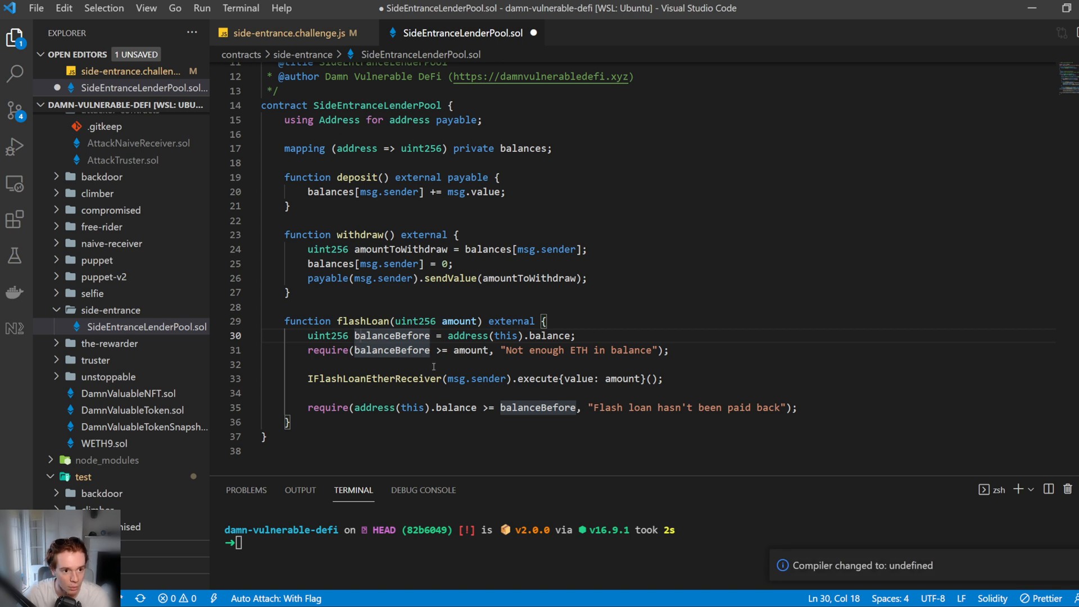
click(481, 350)
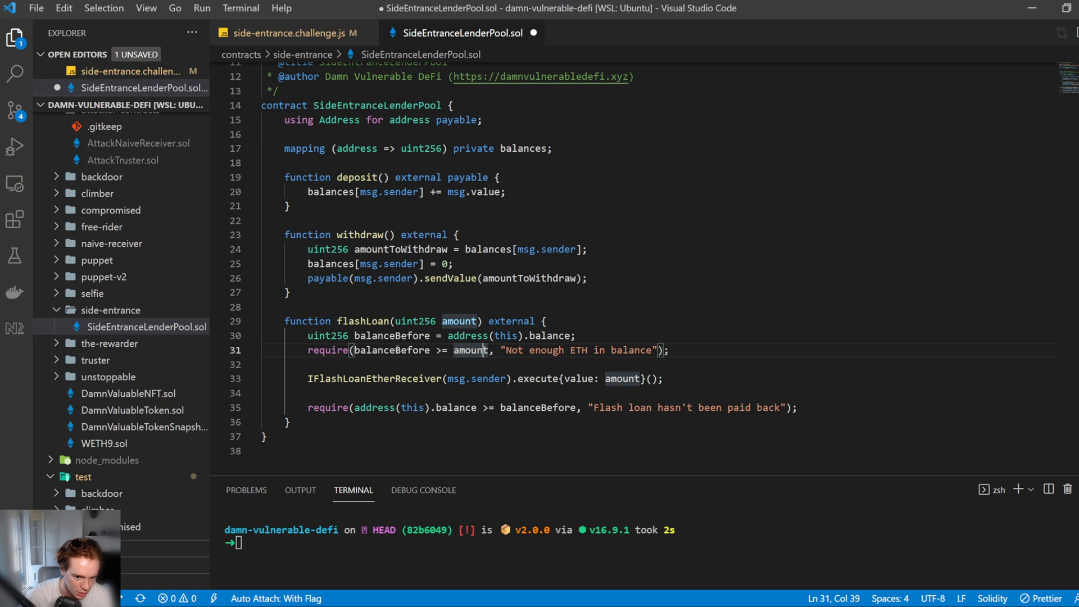
scroll(up, 3)
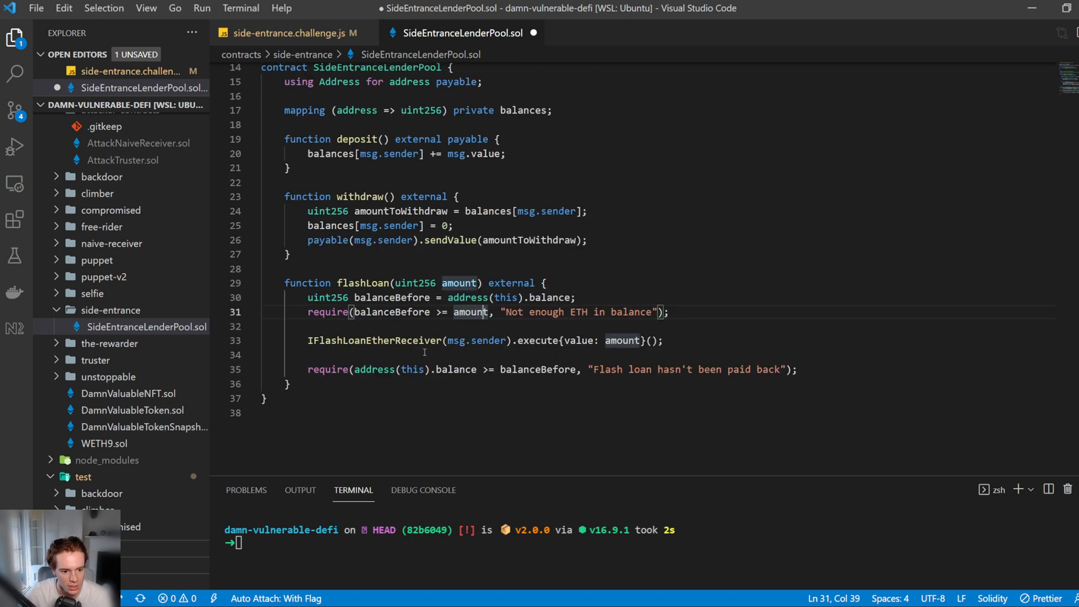
double_click(375, 340)
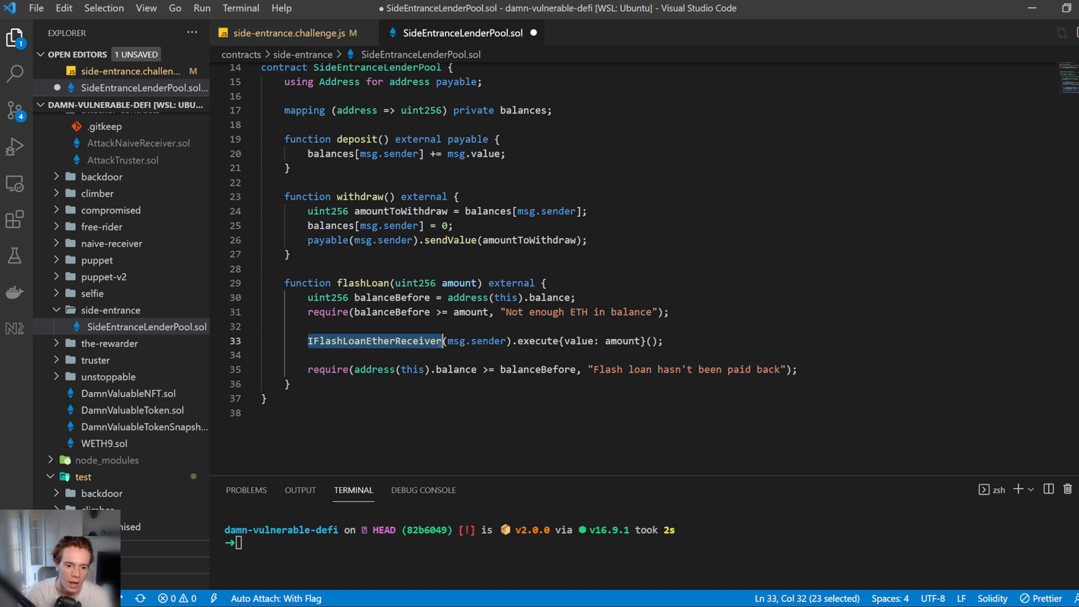
mouse_move(536, 340)
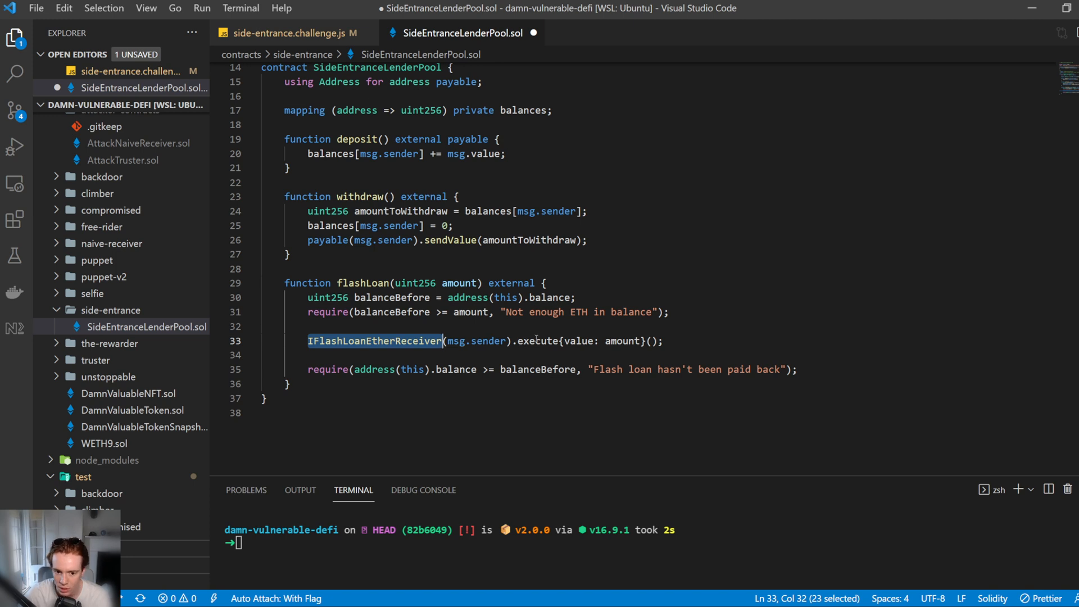
double_click(539, 340)
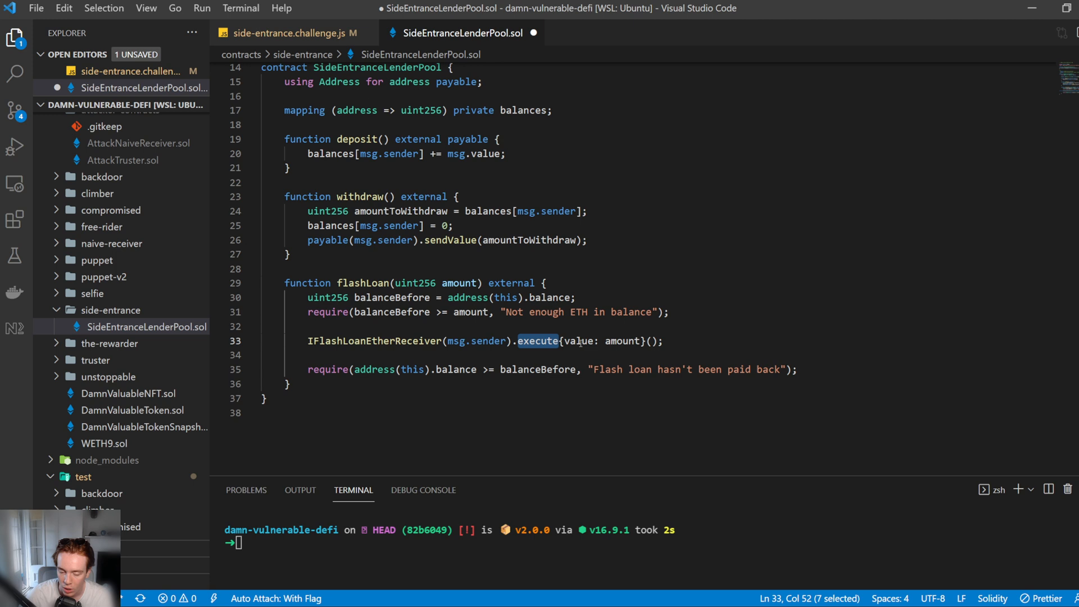
mouse_move(624, 346)
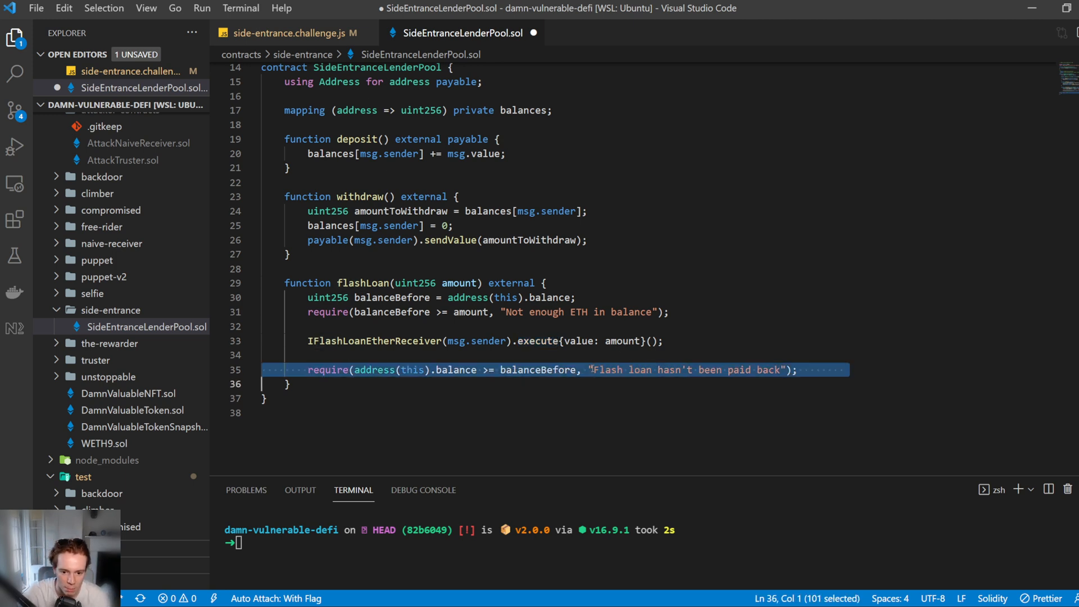
click(576, 353)
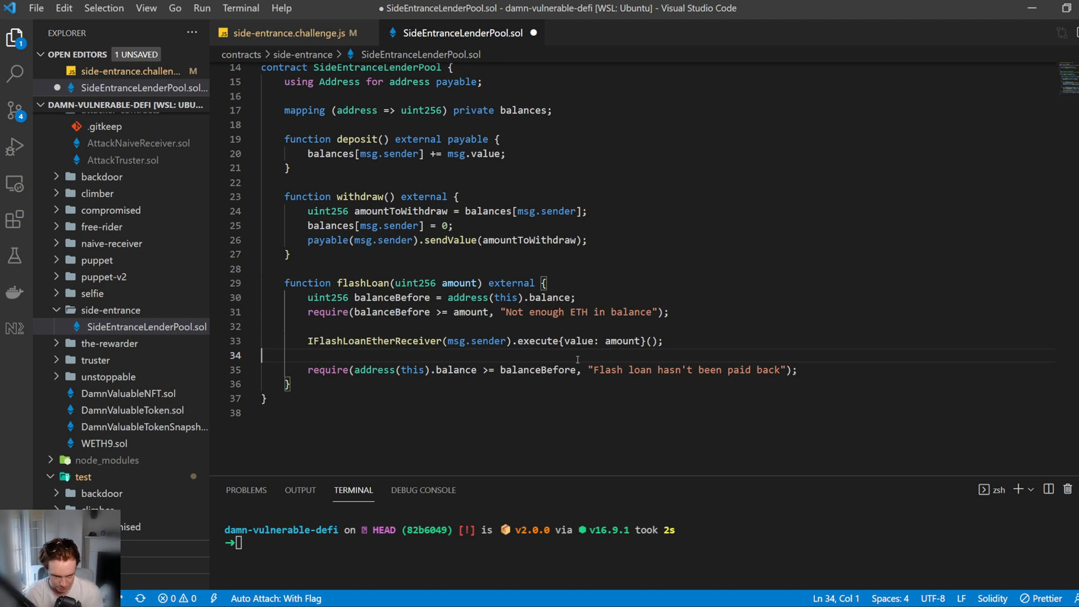
mouse_move(604, 401)
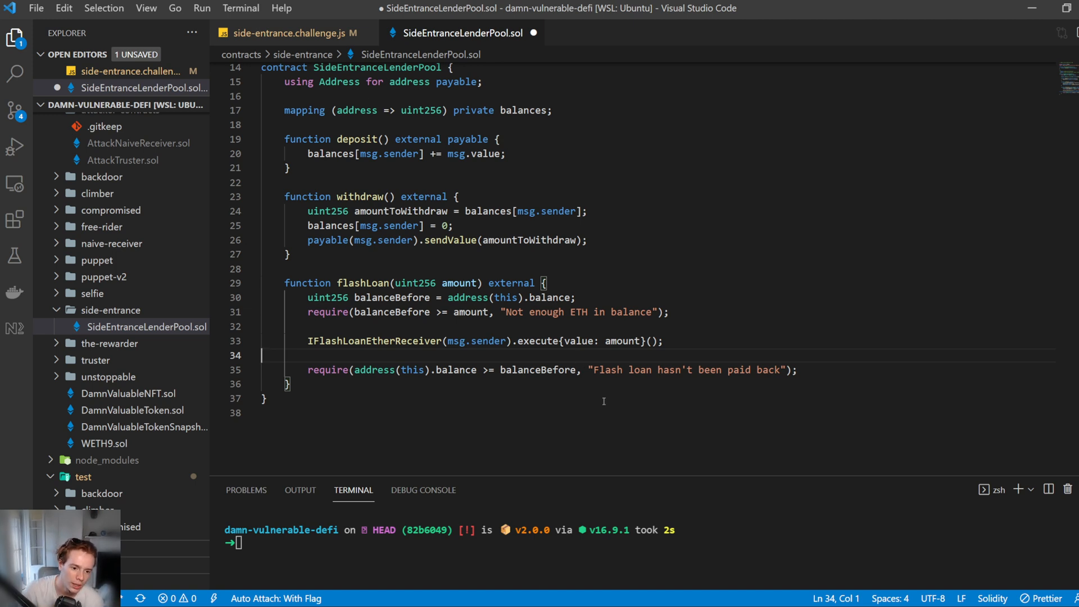
mouse_move(471, 206)
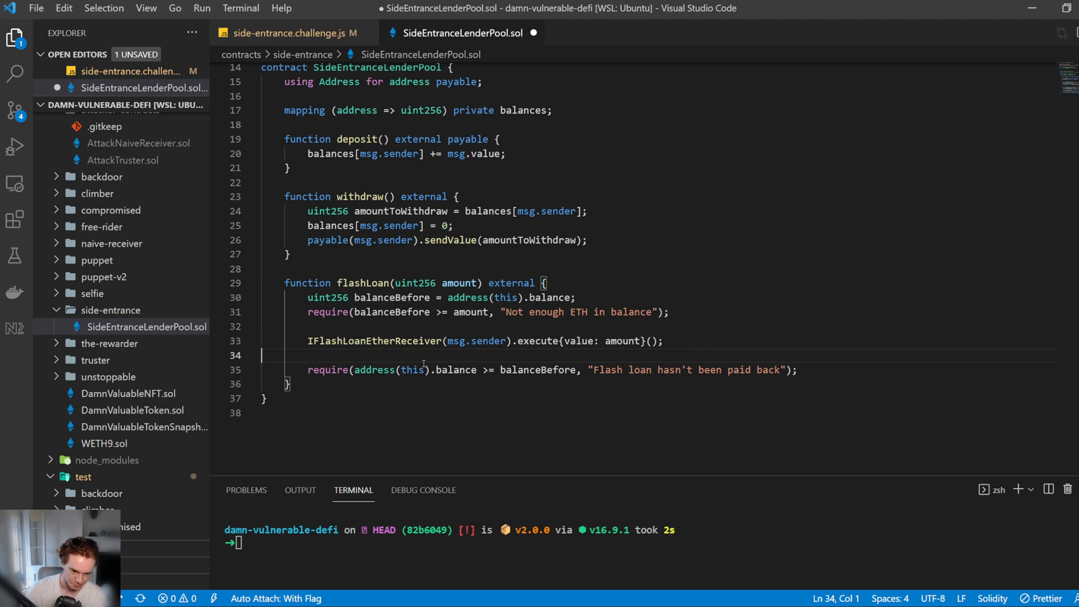
mouse_move(428, 218)
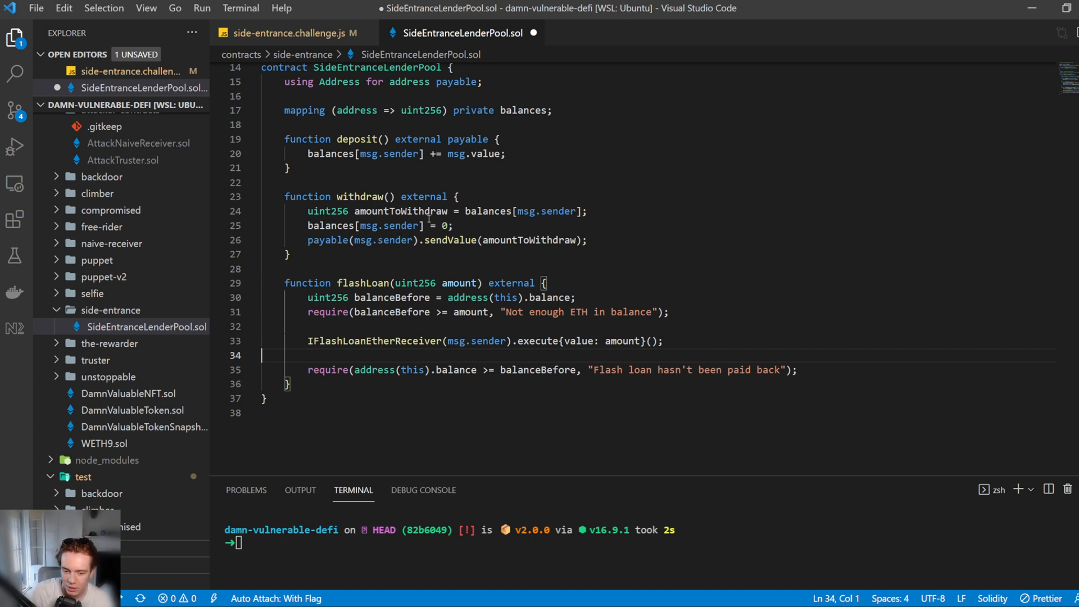
mouse_move(606, 289)
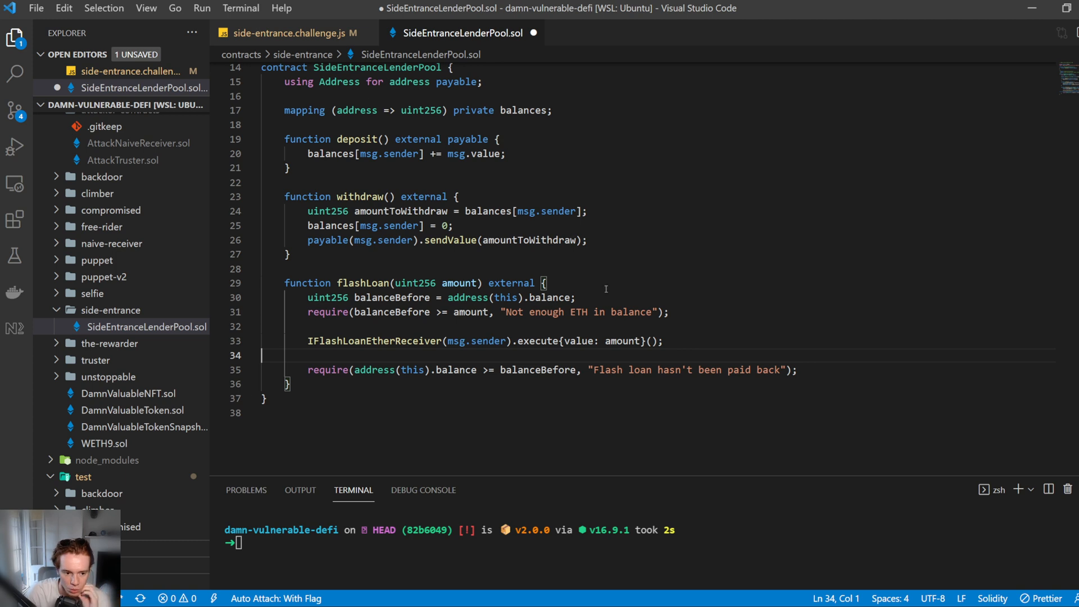
mouse_move(500, 322)
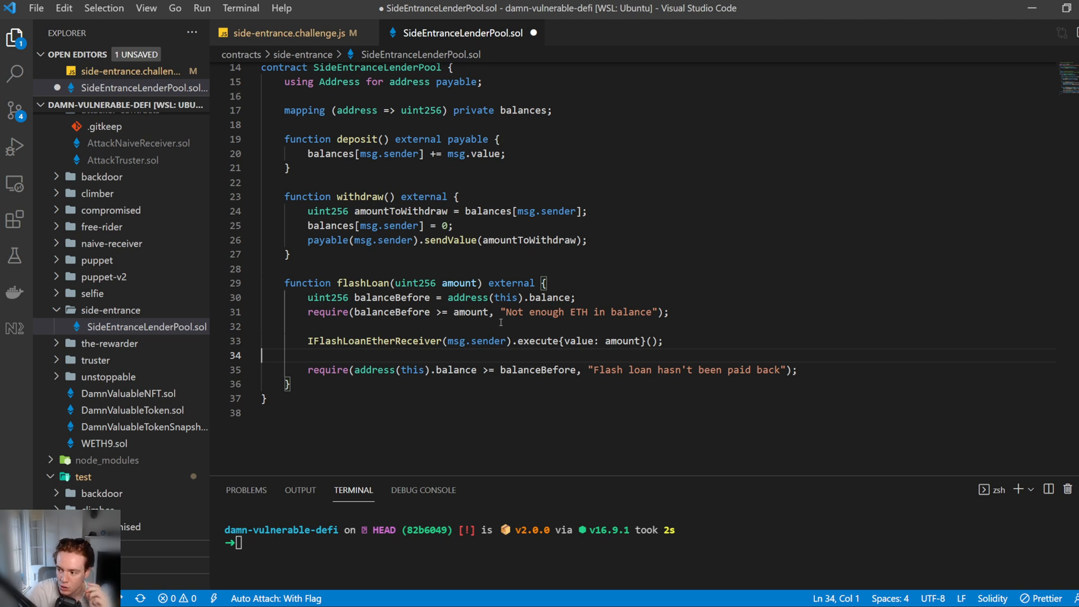
mouse_move(475, 150)
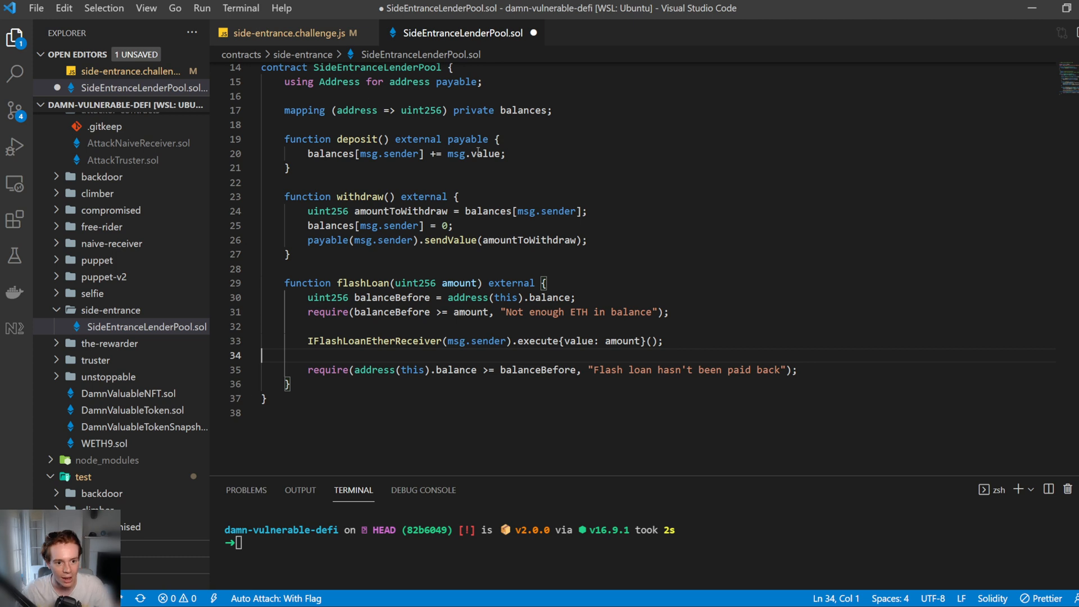
Step: Look back over the pool's deposit function and balances mapping, leaving the code unchanged
click(518, 110)
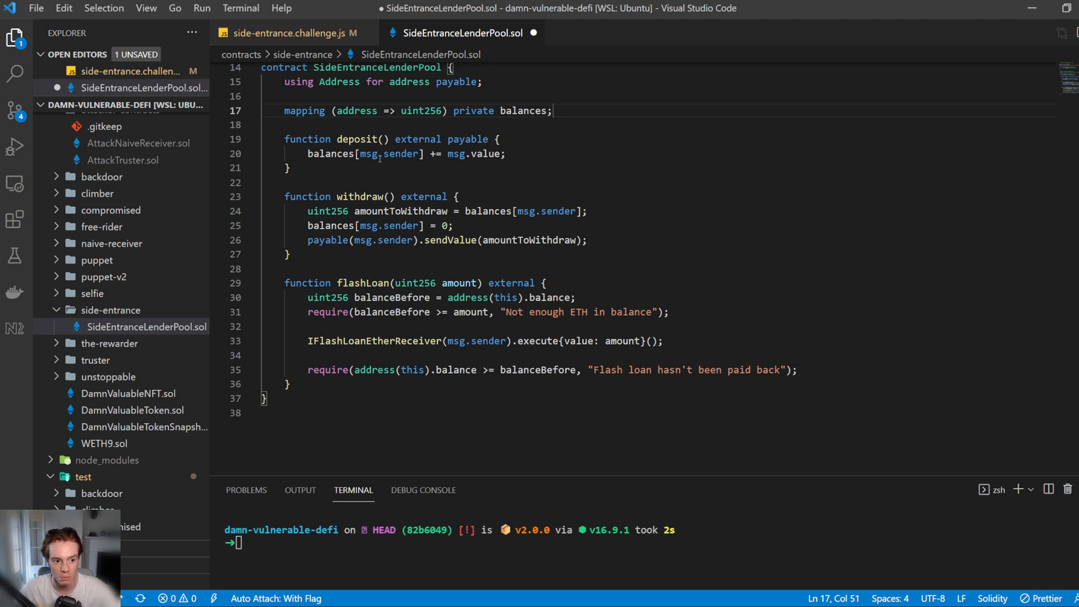
click(377, 153)
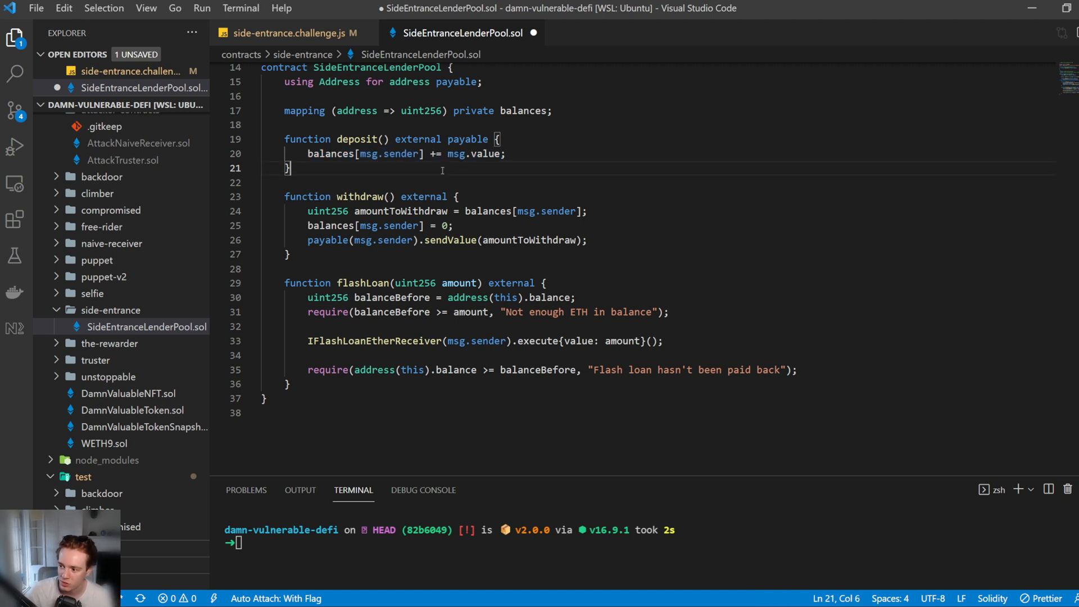
mouse_move(355, 264)
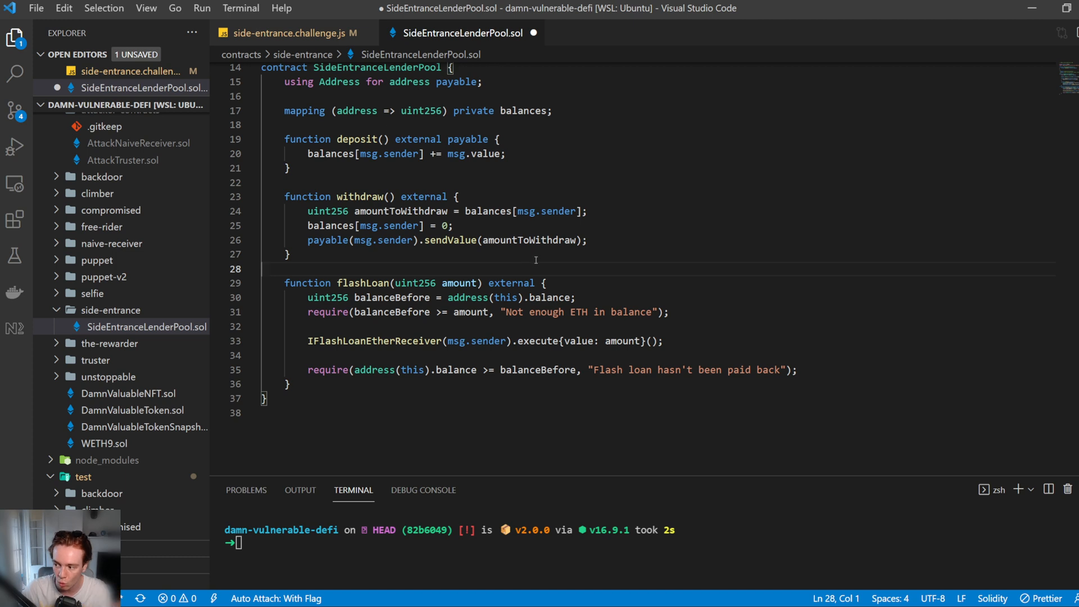
mouse_move(505, 244)
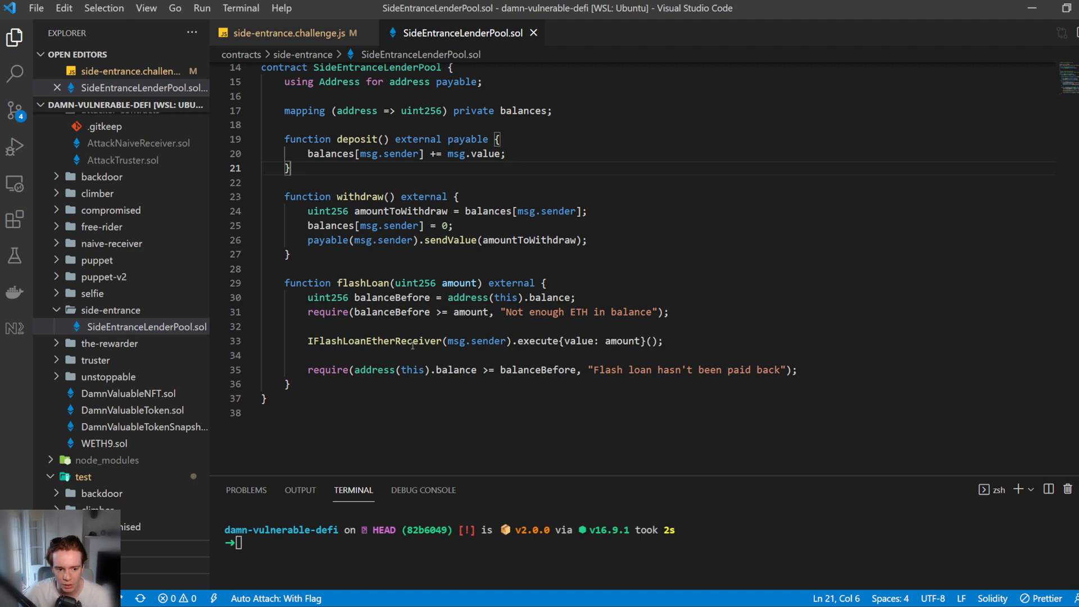
Step: Look up IFlashLoanEtherReceiver, then create the empty AttackSideEntrance file in attacker-contracts
double_click(374, 341)
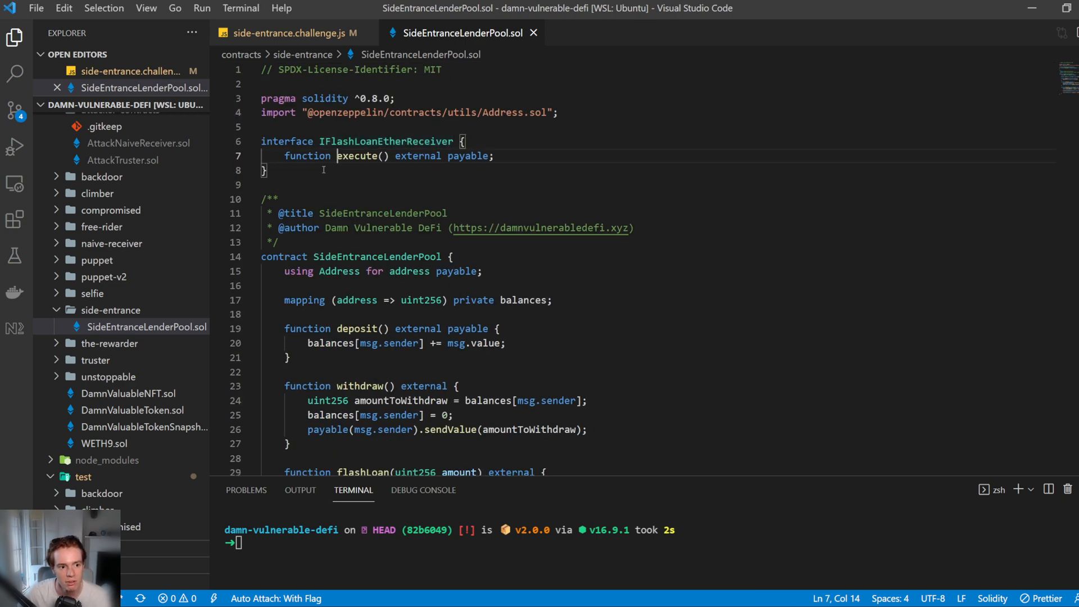
click(276, 184)
text(AttackSideEntrance)
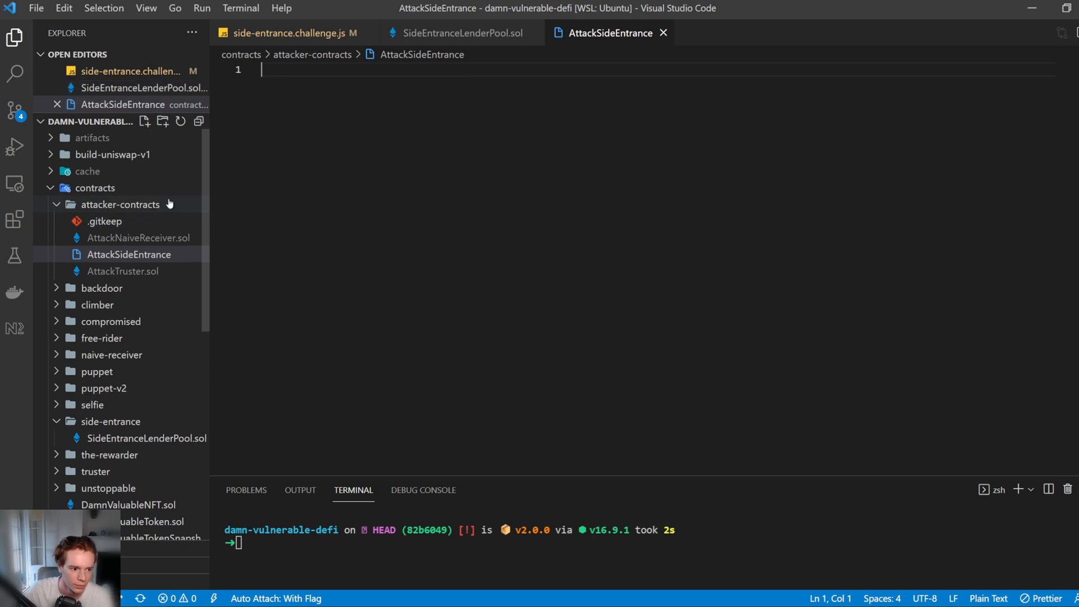
Step: Write the attacker contract into AttackSideEntrance.sol, checking its SideEntranceLenderPool references and address parameter
click(129, 255)
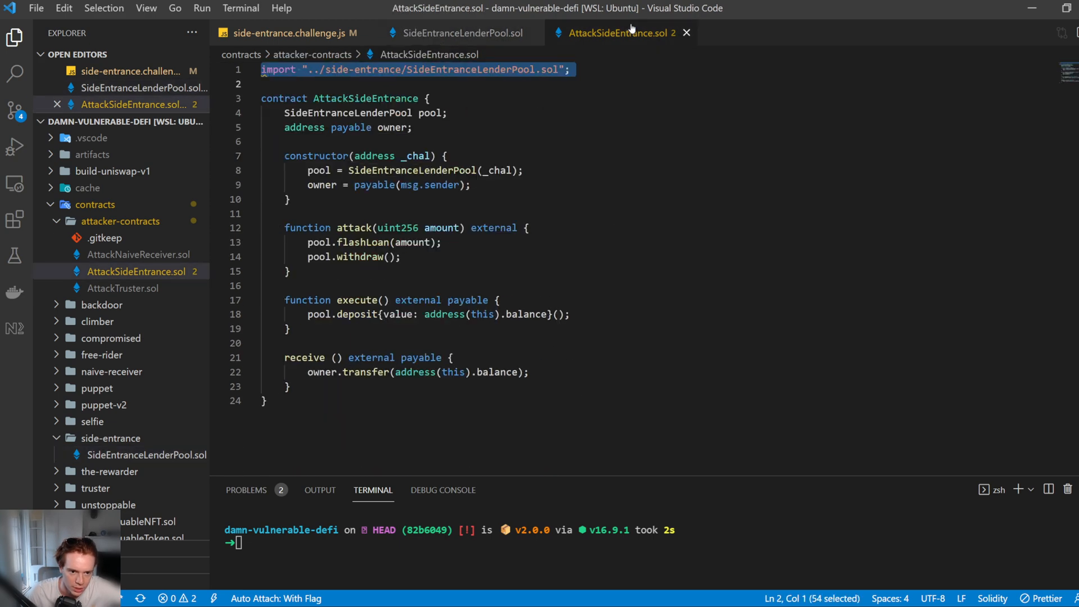
double_click(349, 113)
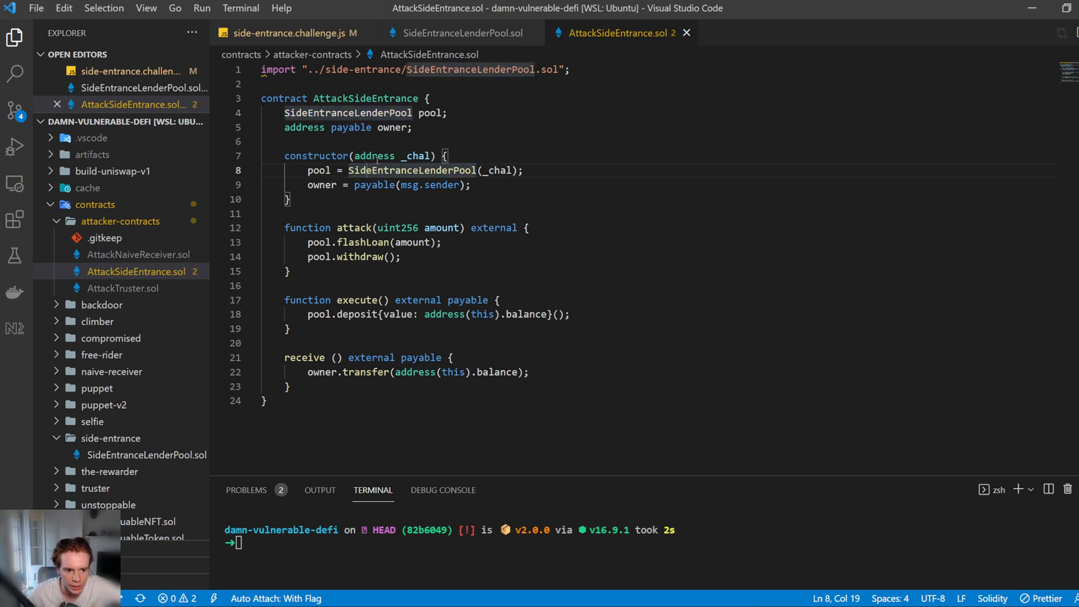
double_click(374, 155)
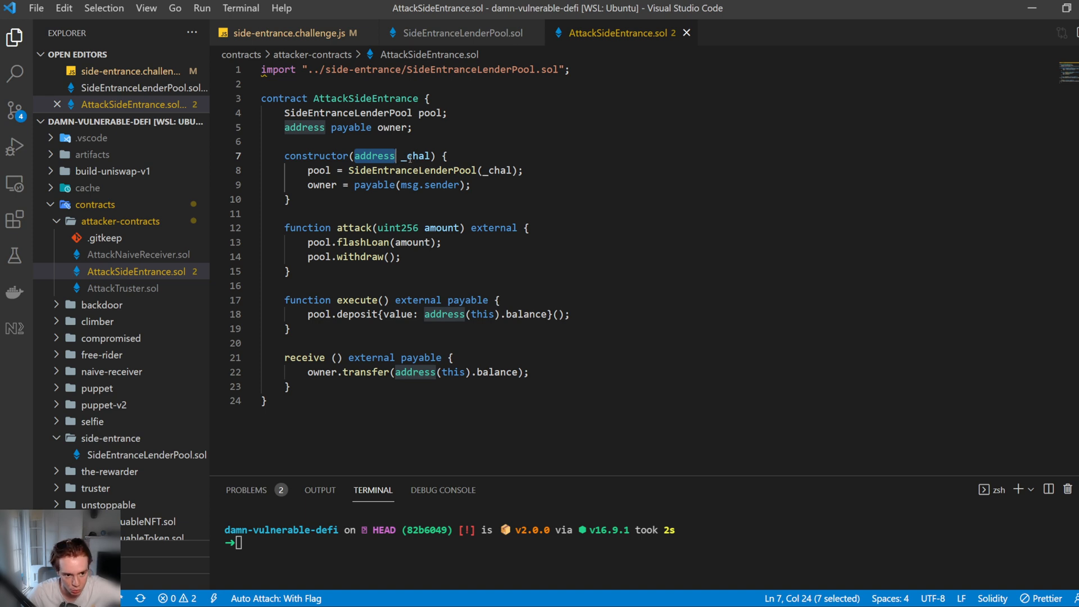
double_click(410, 169)
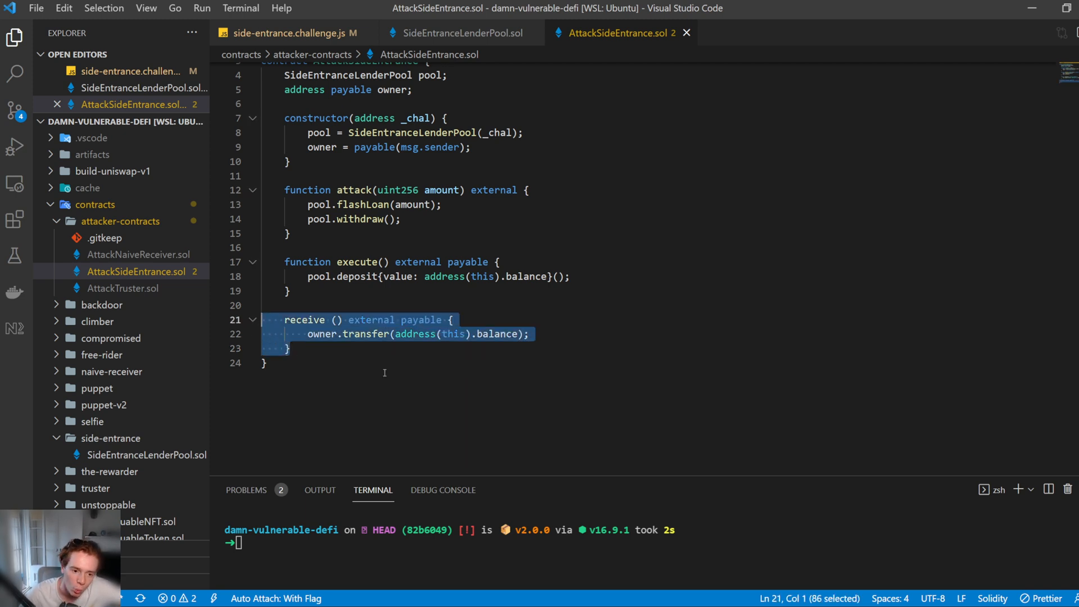
mouse_move(420, 357)
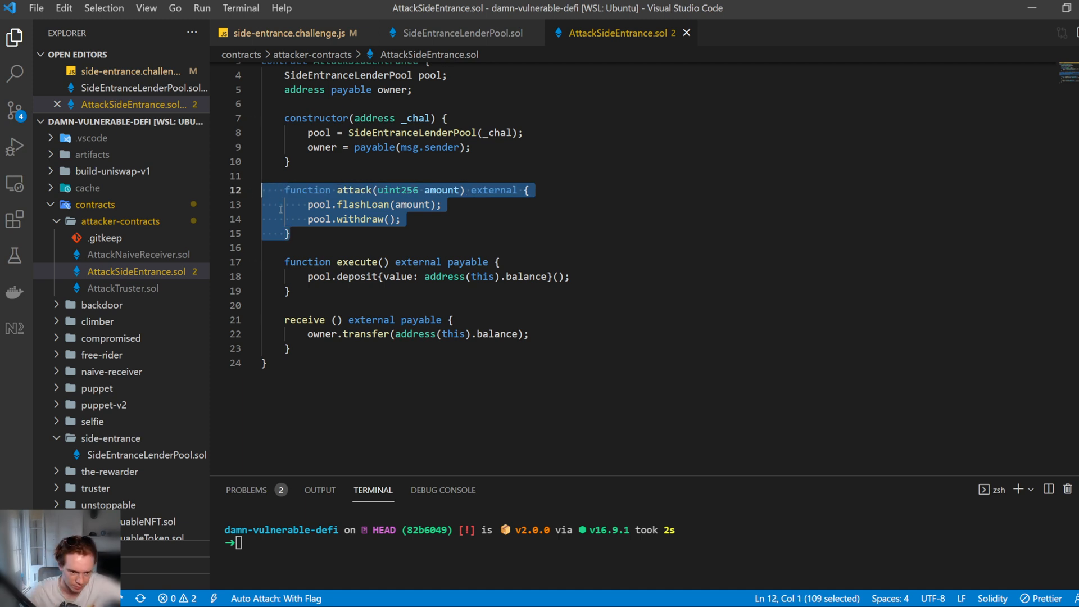
Step: Check the attack function's amount parameter and flashLoan call, then show the pool's flashLoan
click(400, 218)
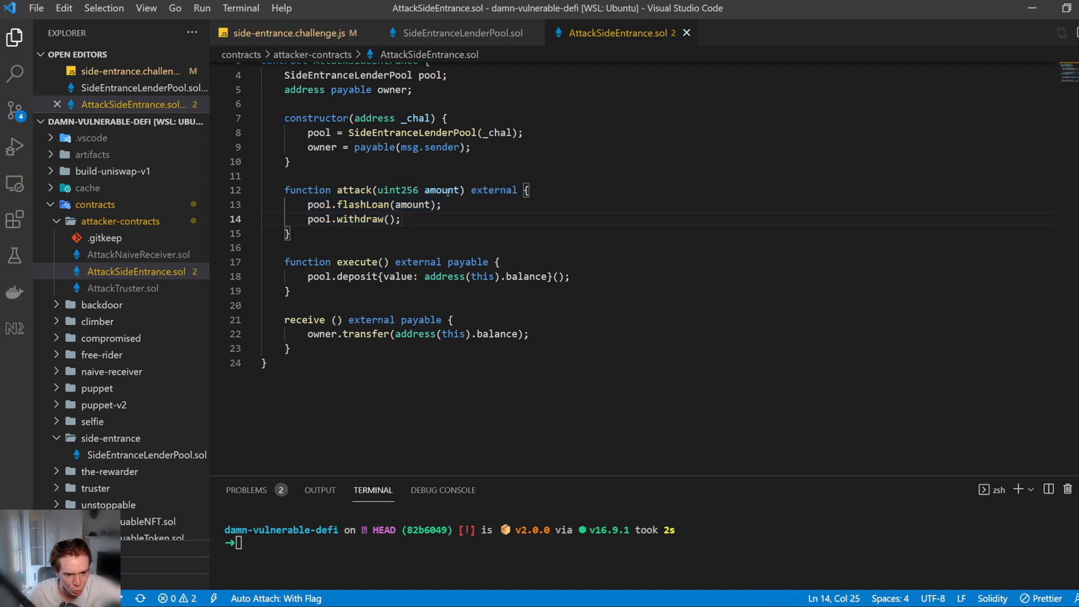
double_click(442, 190)
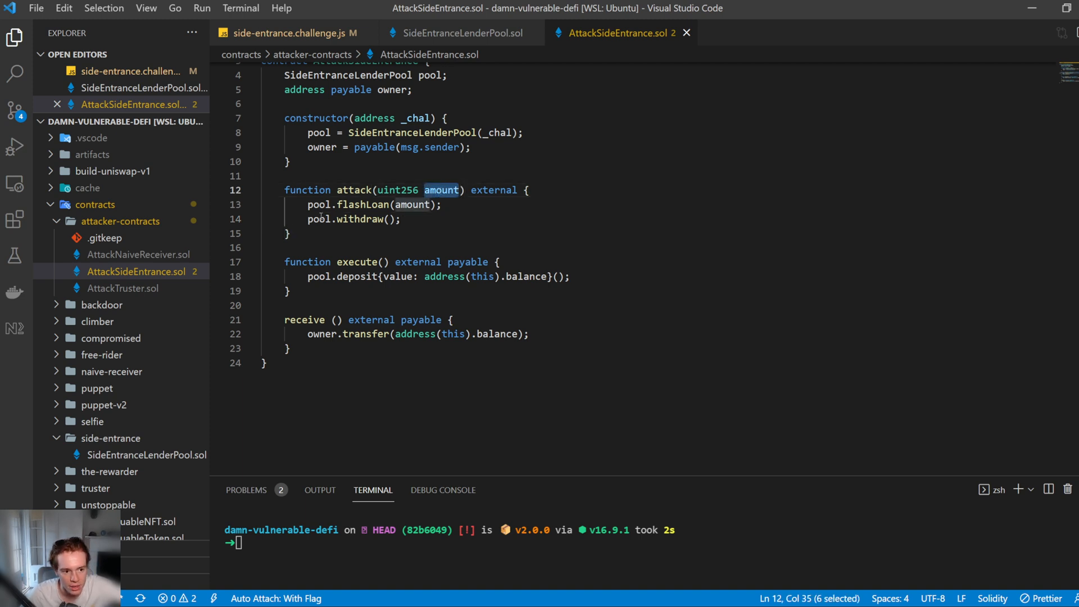
double_click(362, 204)
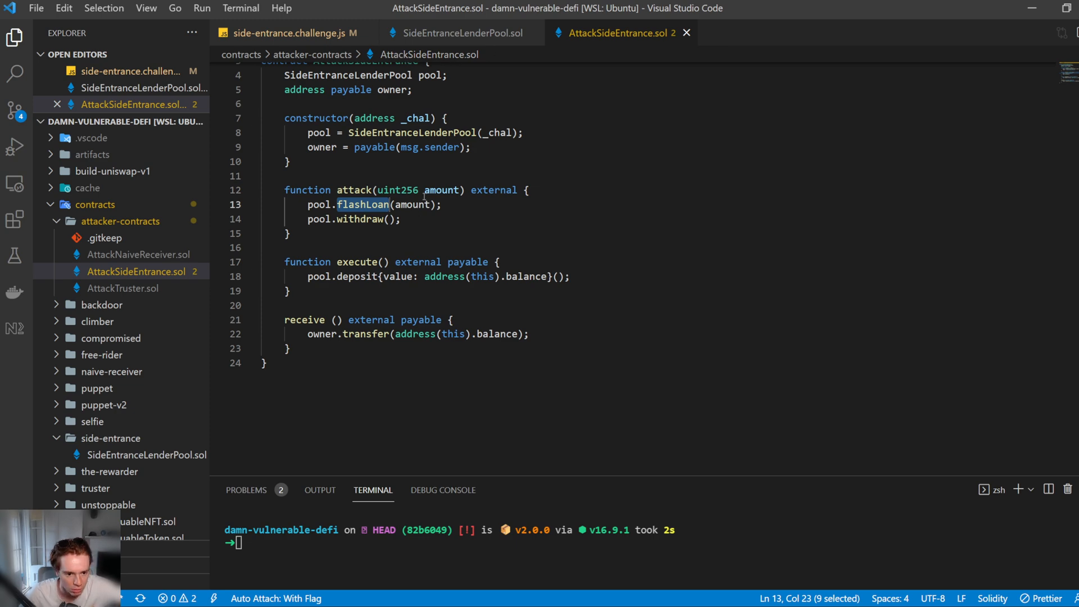
click(455, 32)
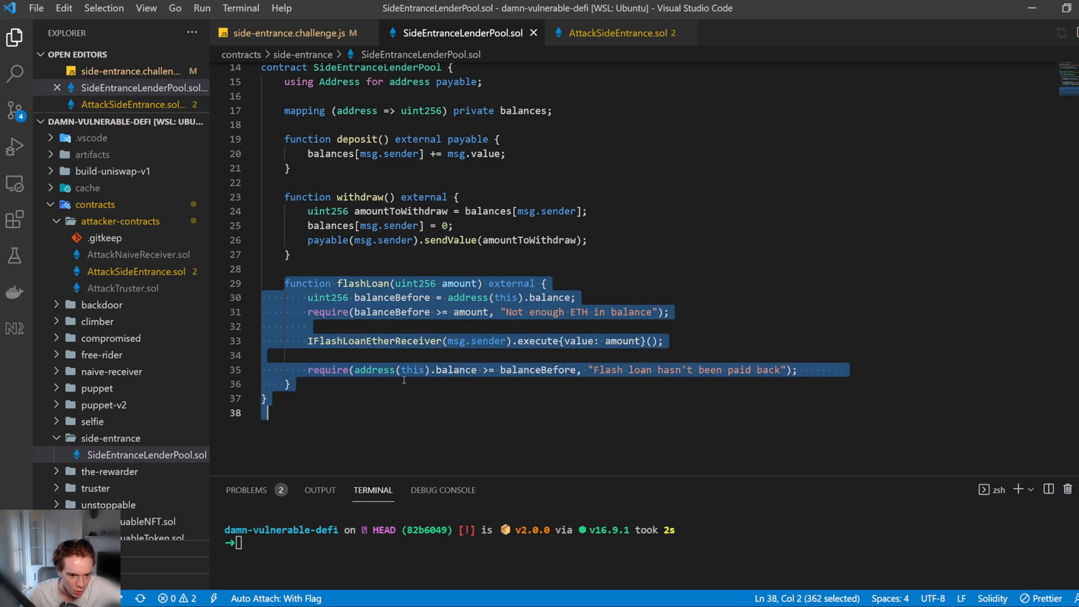
click(289, 384)
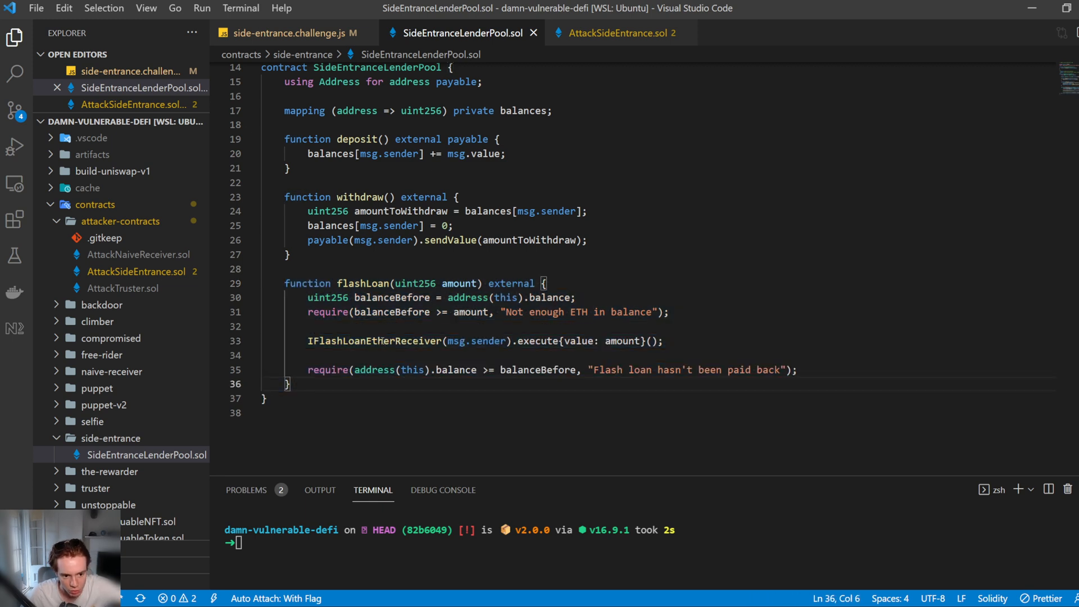
double_click(376, 340)
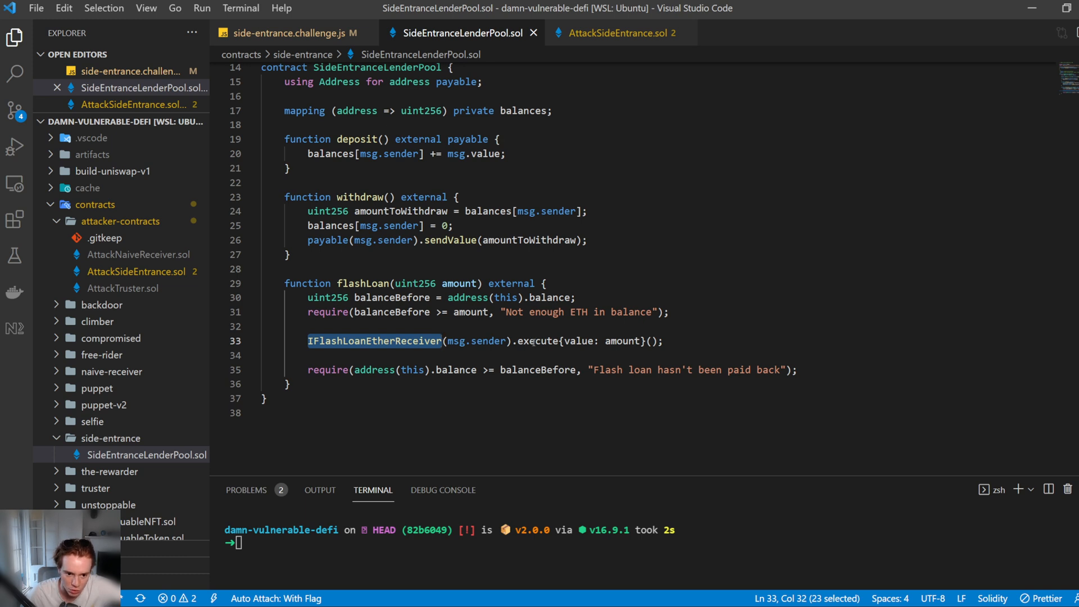
mouse_move(410, 322)
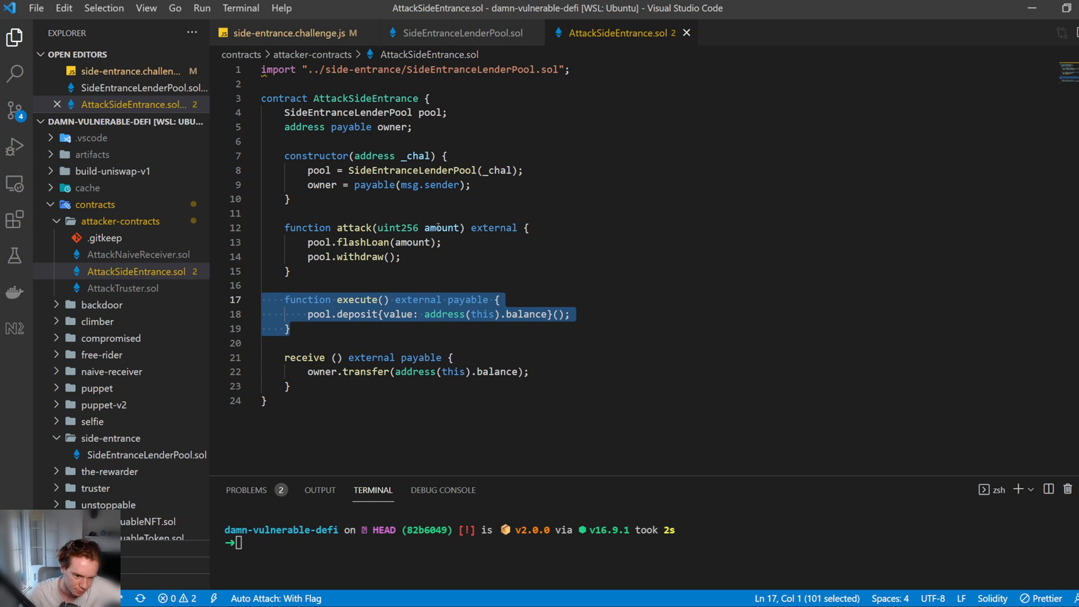
click(548, 314)
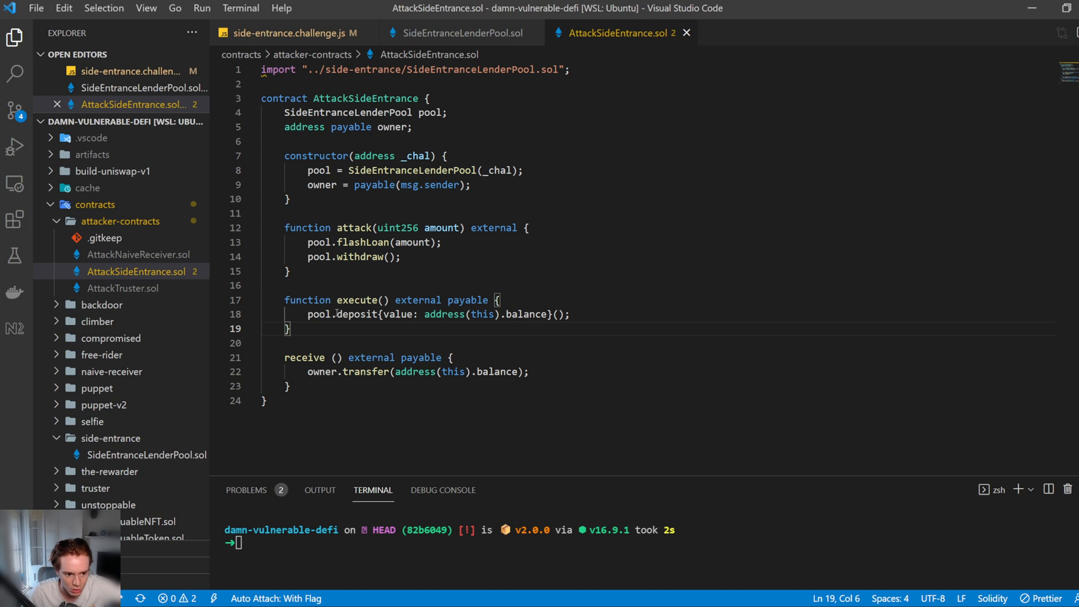
double_click(357, 313)
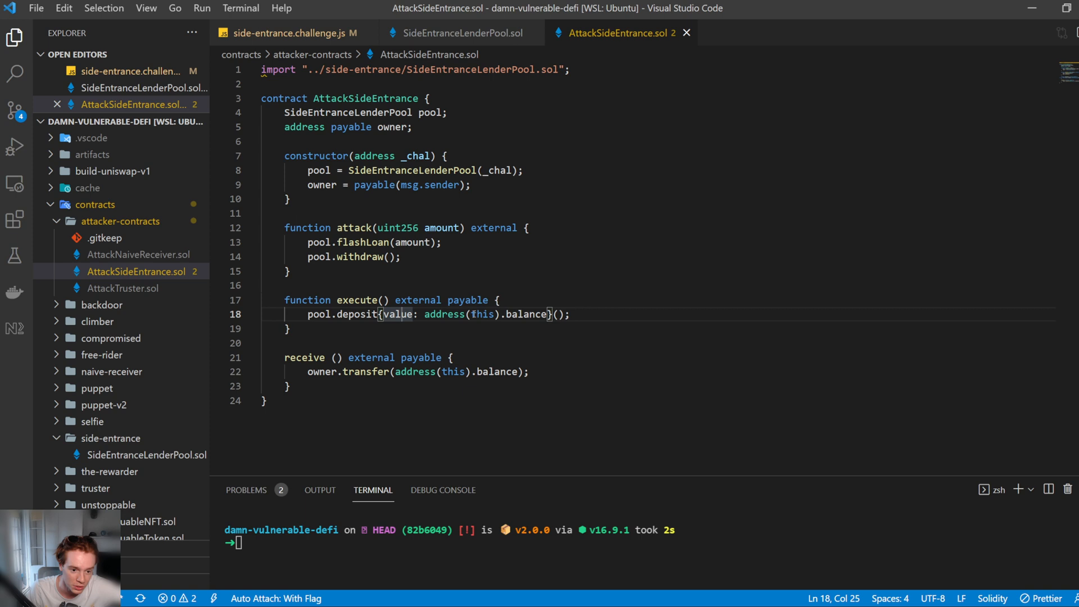
mouse_move(459, 33)
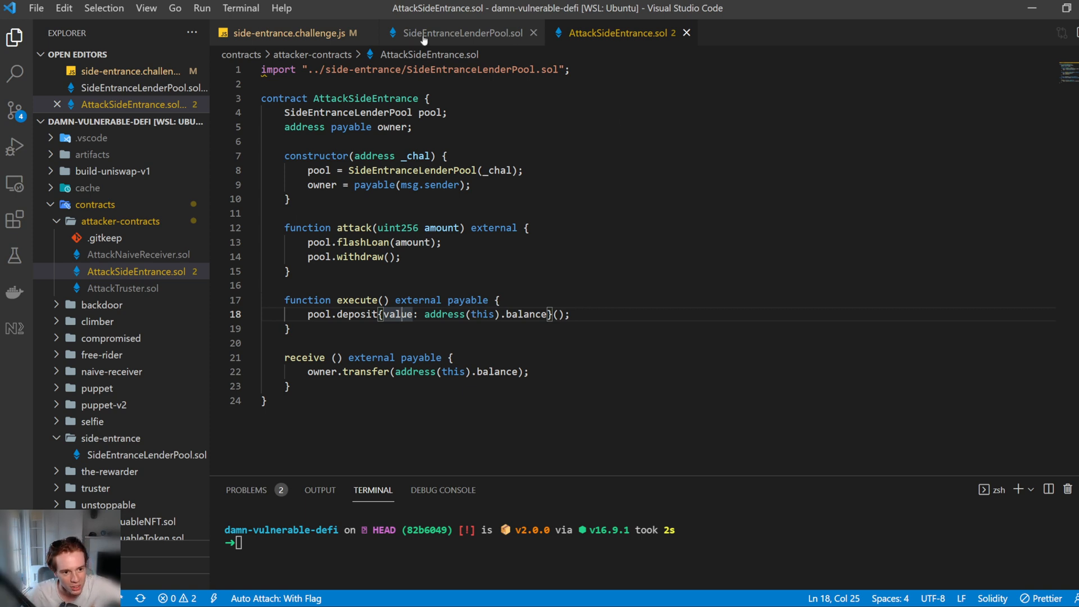
click(459, 33)
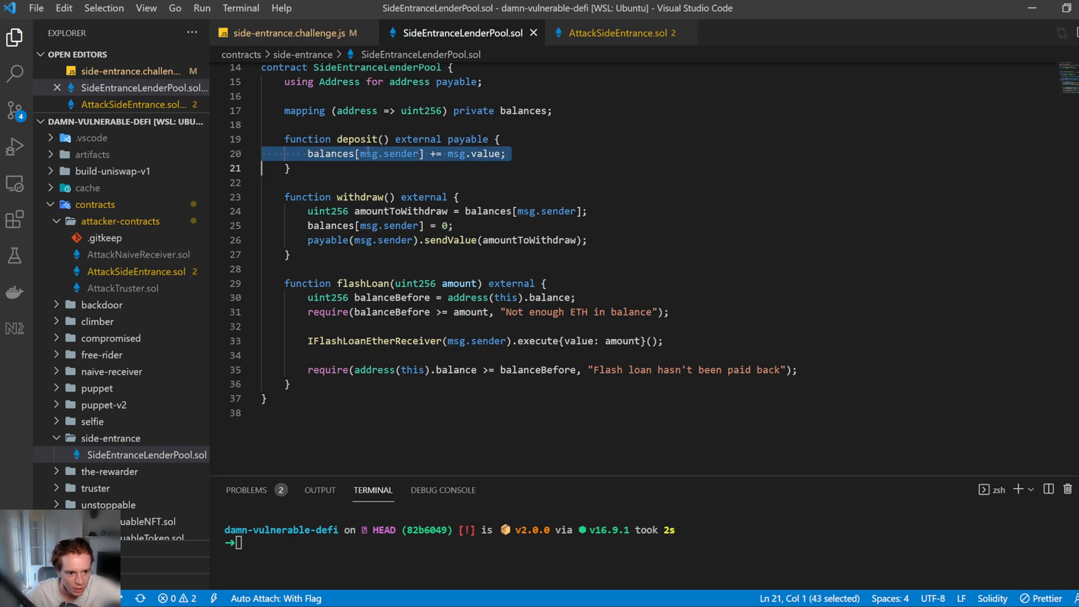
click(291, 168)
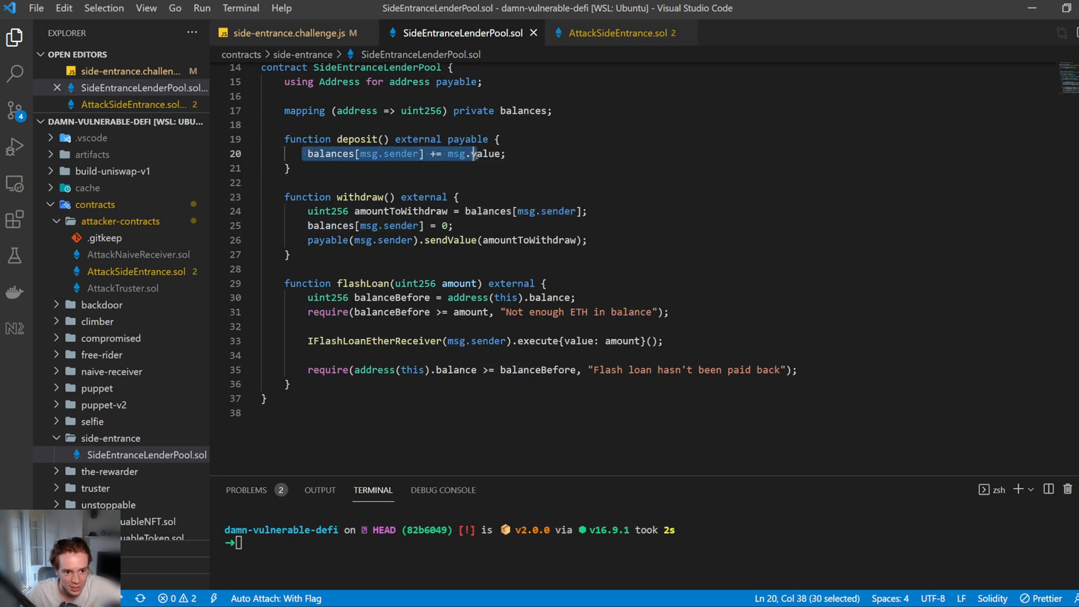
click(507, 153)
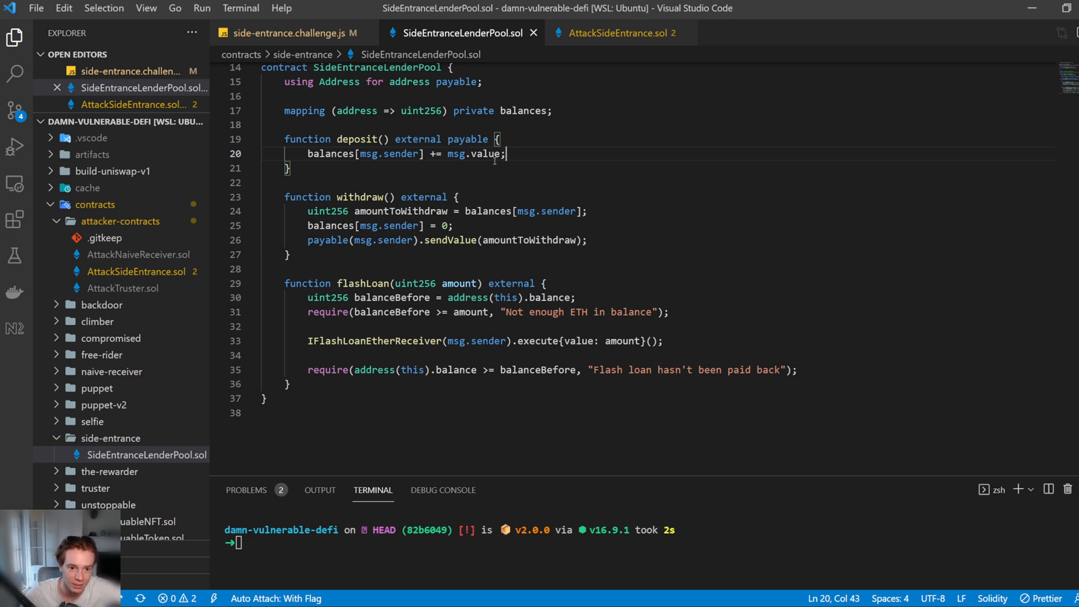
mouse_move(646, 33)
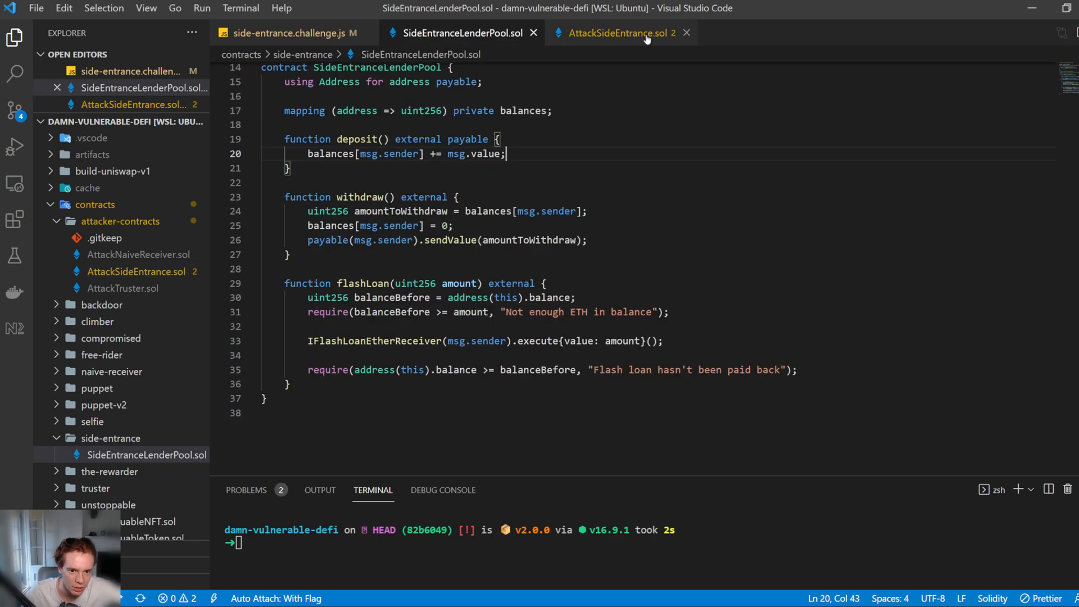
click(611, 33)
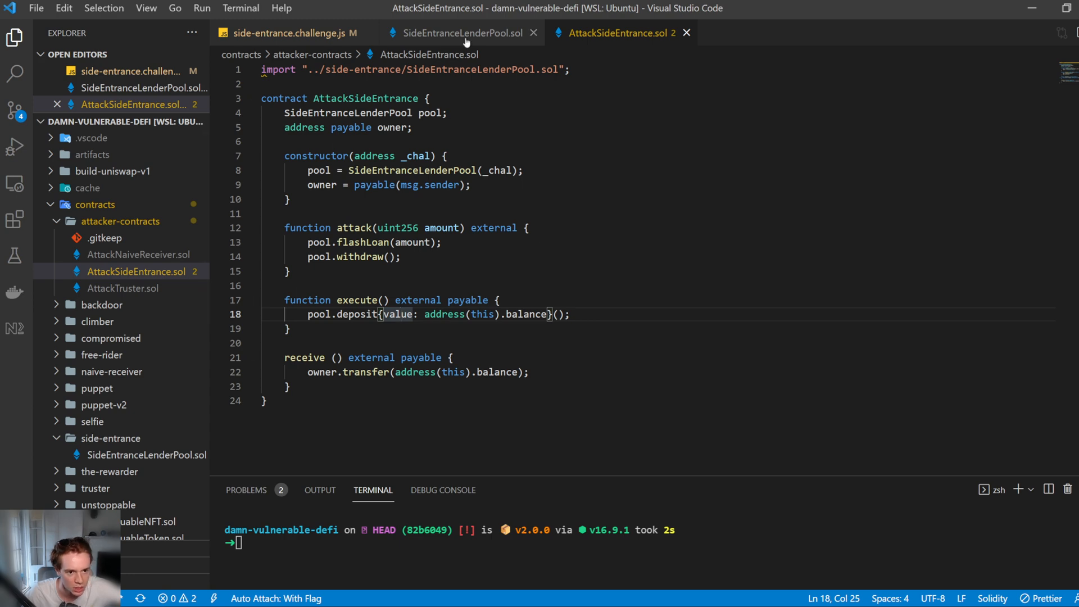
click(460, 32)
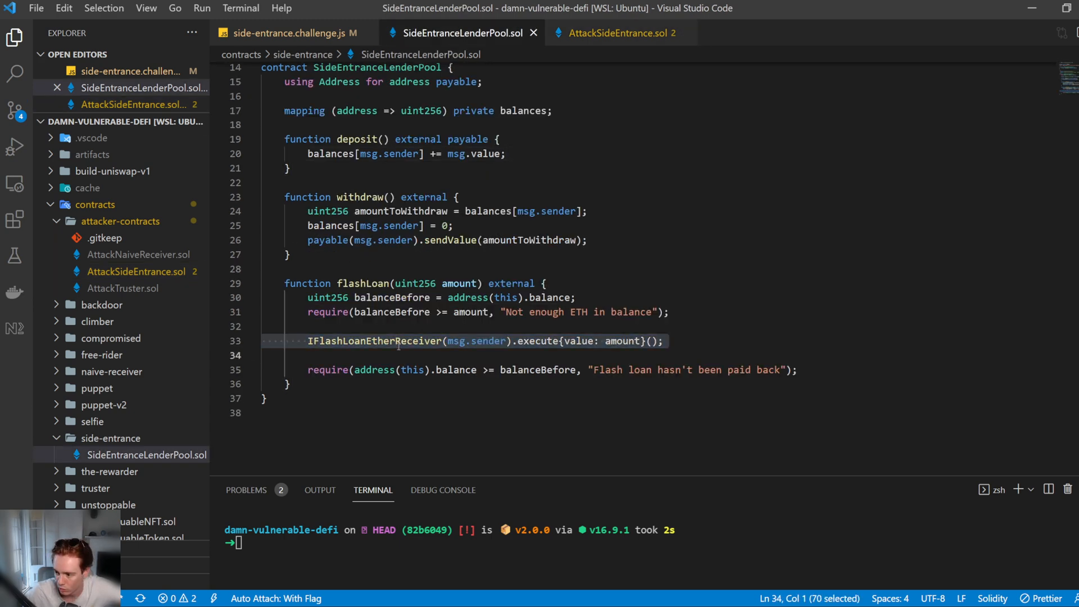
click(354, 370)
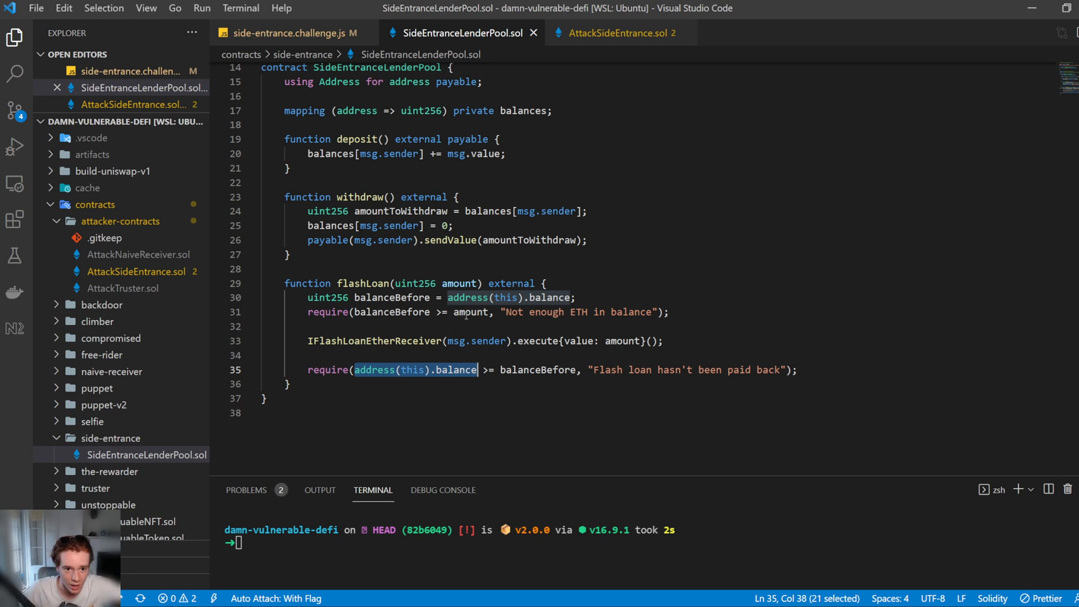
click(612, 33)
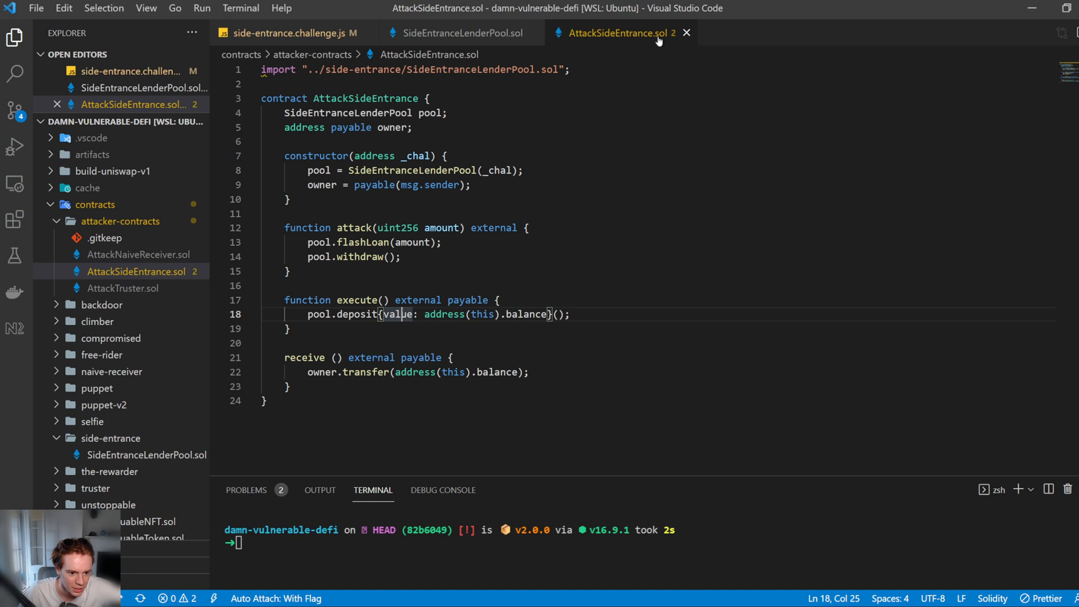
click(353, 242)
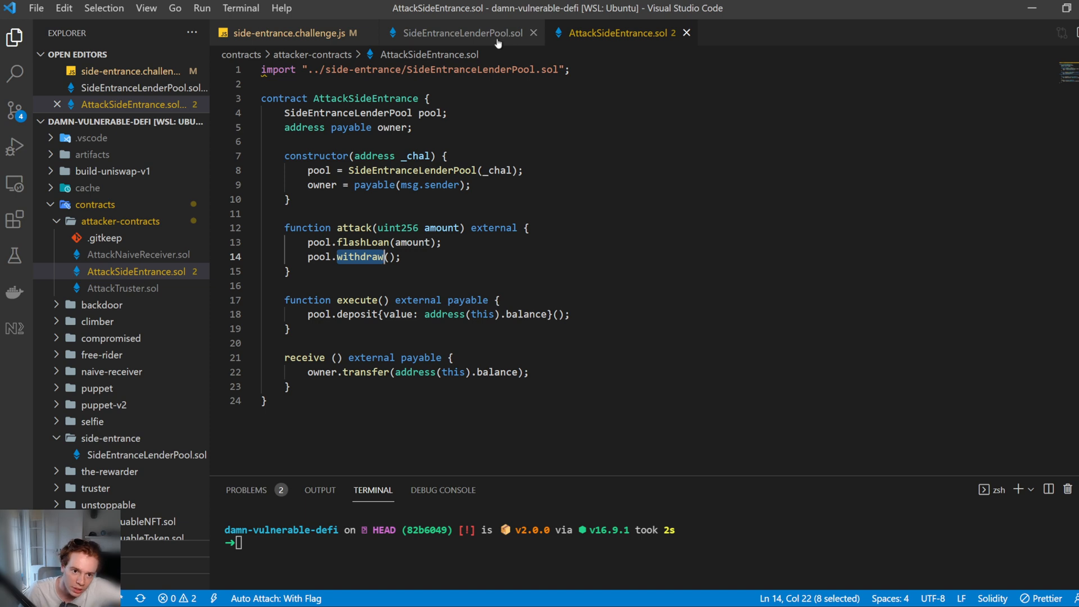
click(457, 34)
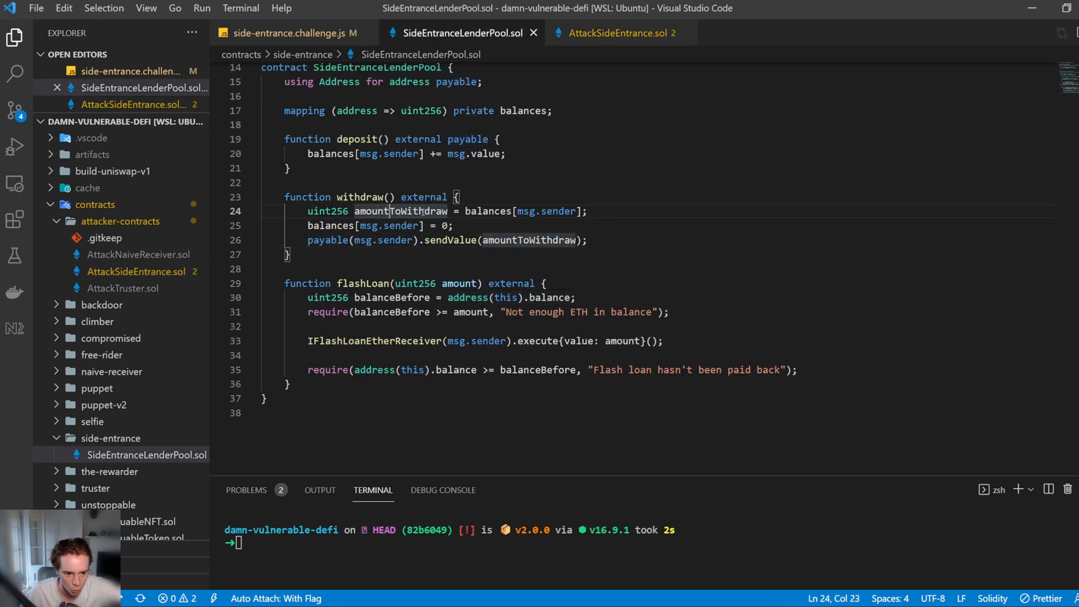
Step: Review the pool's withdraw function paying amountToWithdraw out to msg.sender
double_click(401, 211)
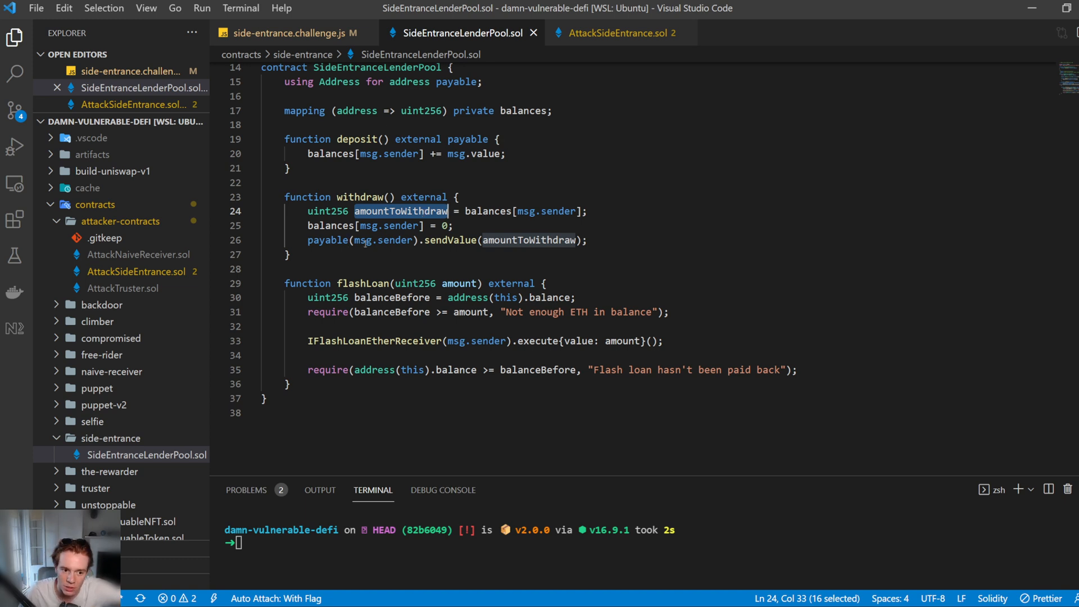
double_click(365, 239)
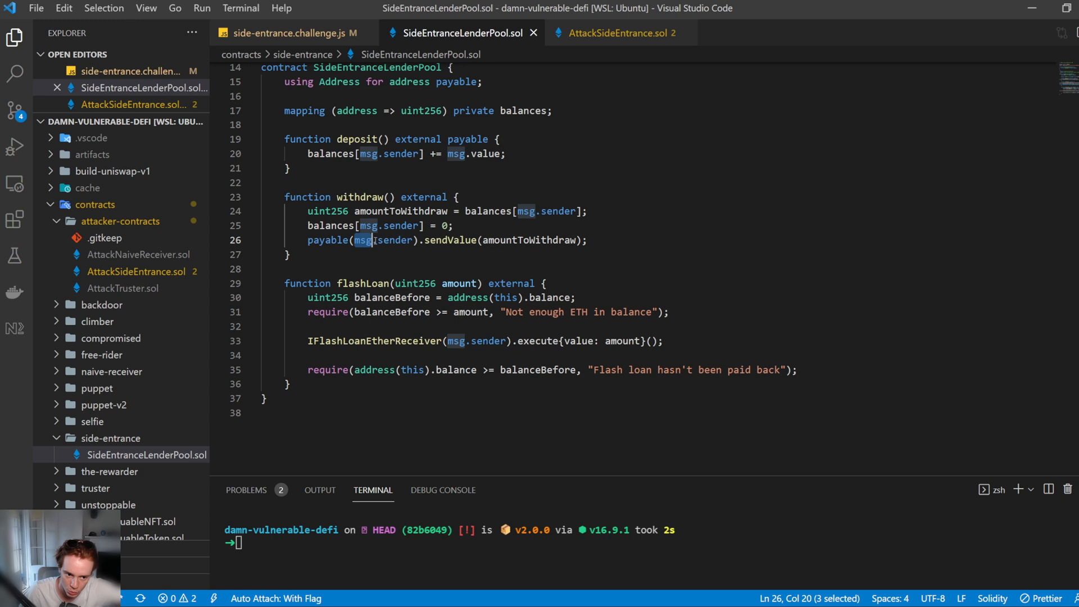
double_click(385, 240)
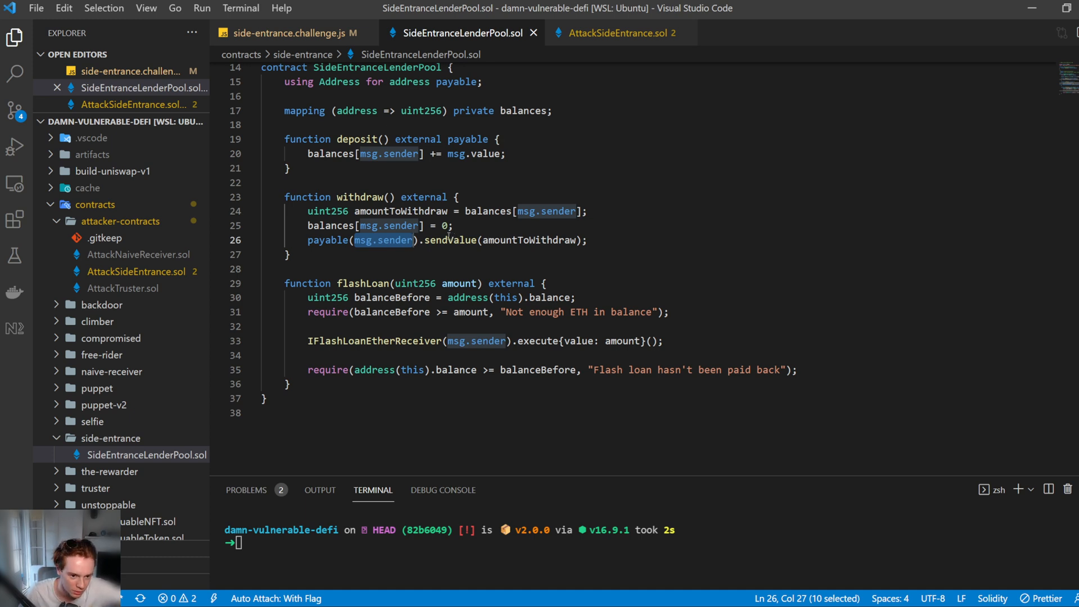
Step: Compare the pool contract with AttackSideEntrance.sol, examining the attacker's external receive function
click(617, 32)
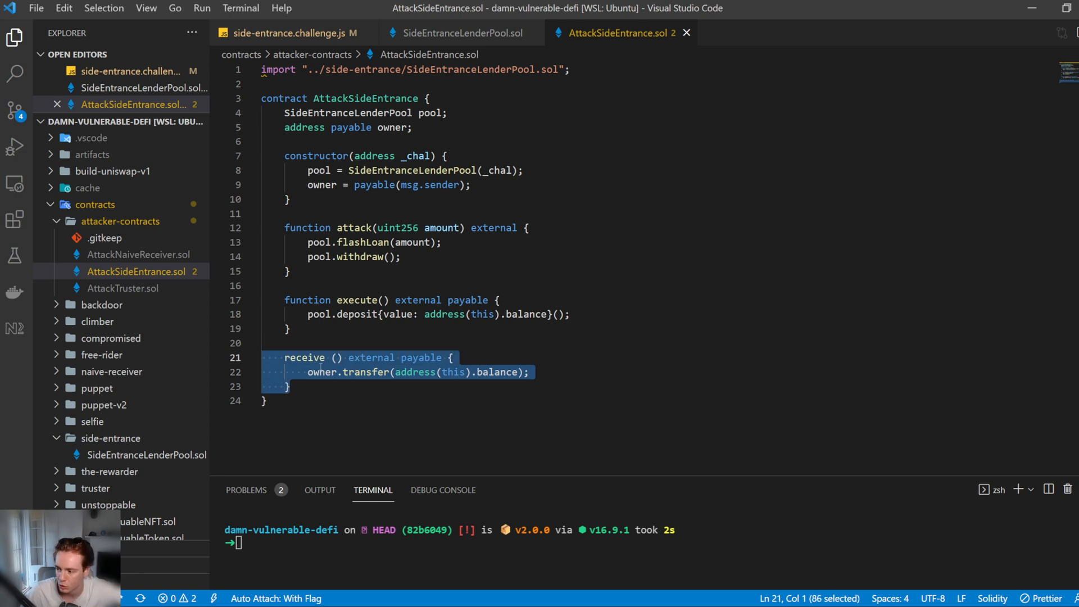
mouse_move(468, 32)
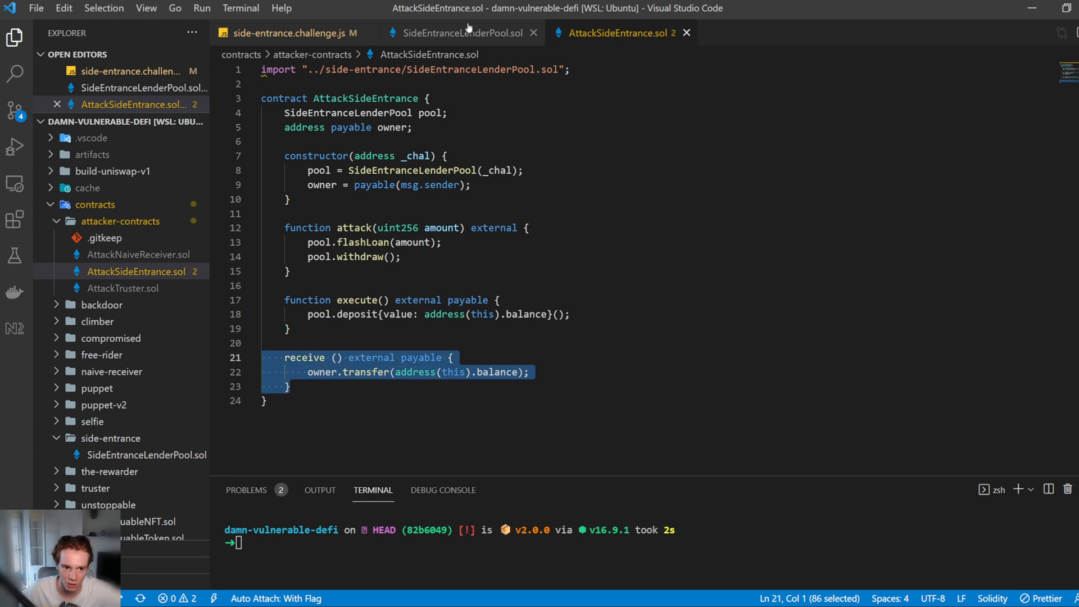
click(457, 33)
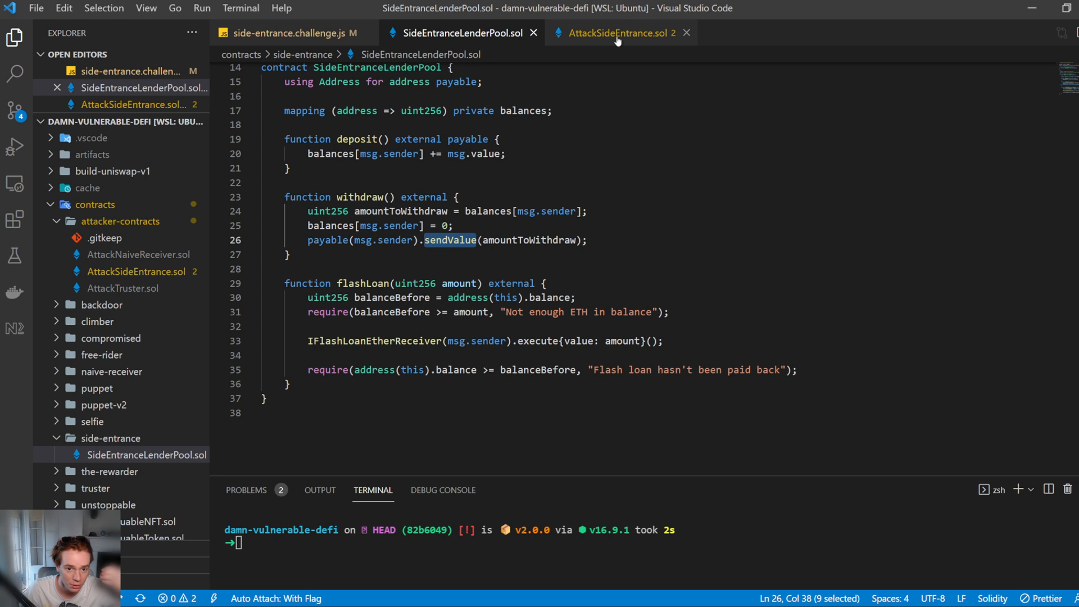
click(616, 33)
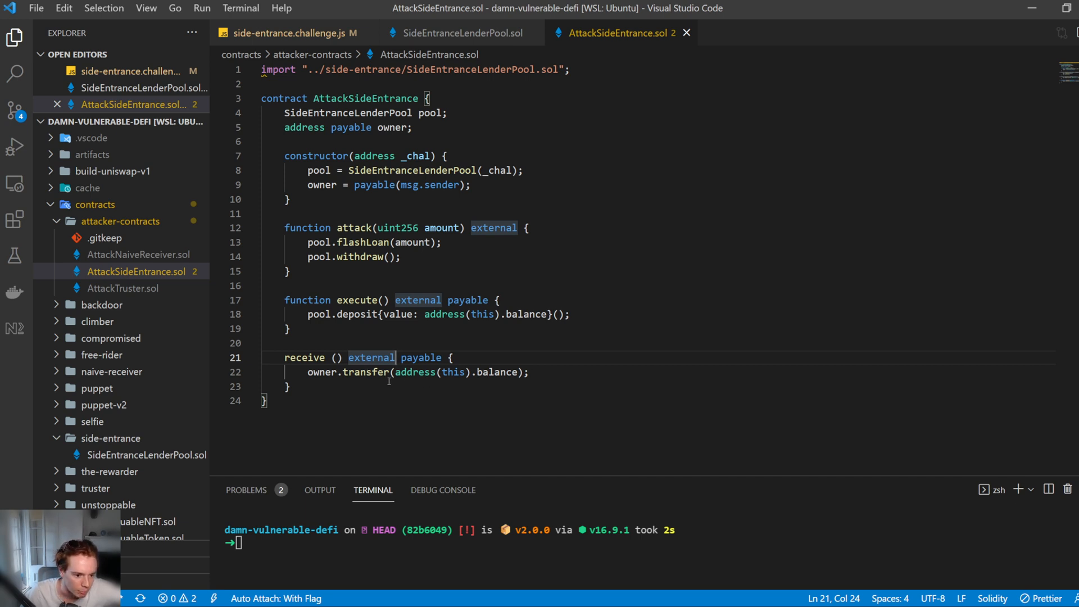
double_click(321, 371)
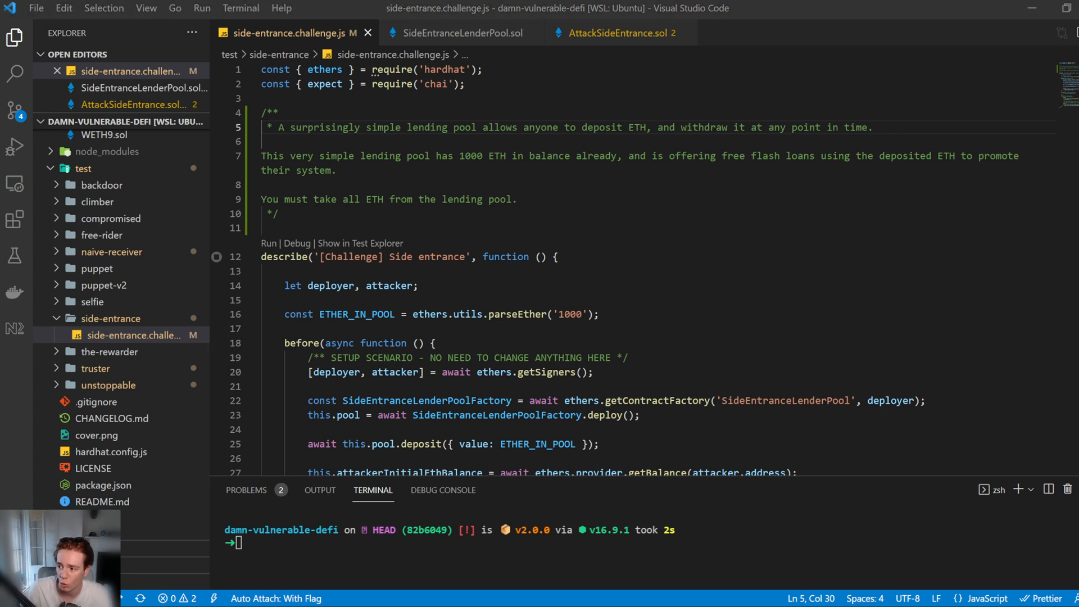
mouse_move(509, 294)
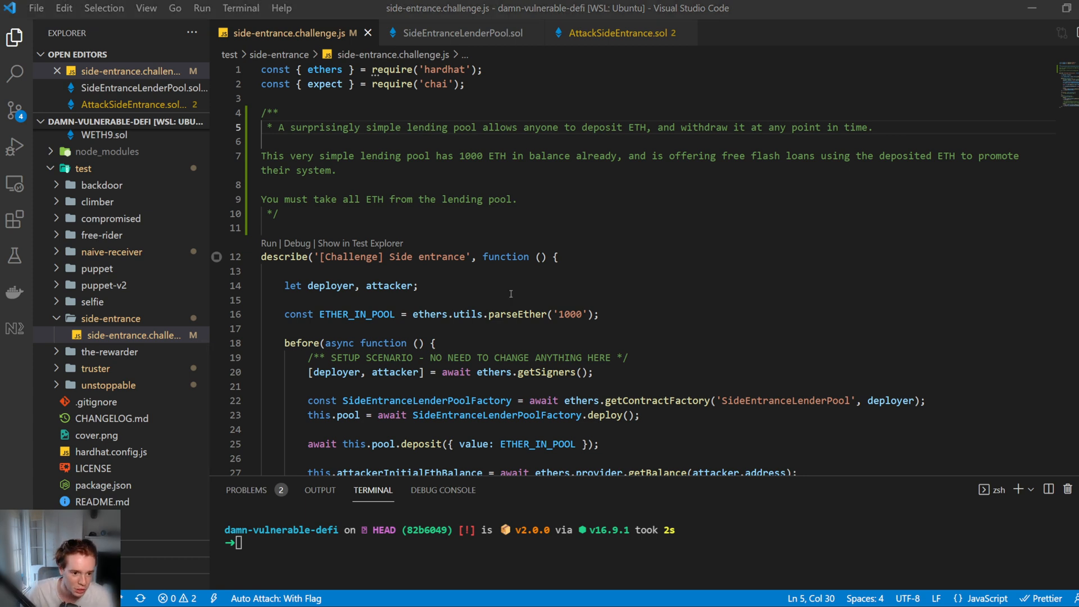
Step: Save the Exploit block deploying AttackSideEntrance and calling attack with ETHER_IN_POOL
click(617, 33)
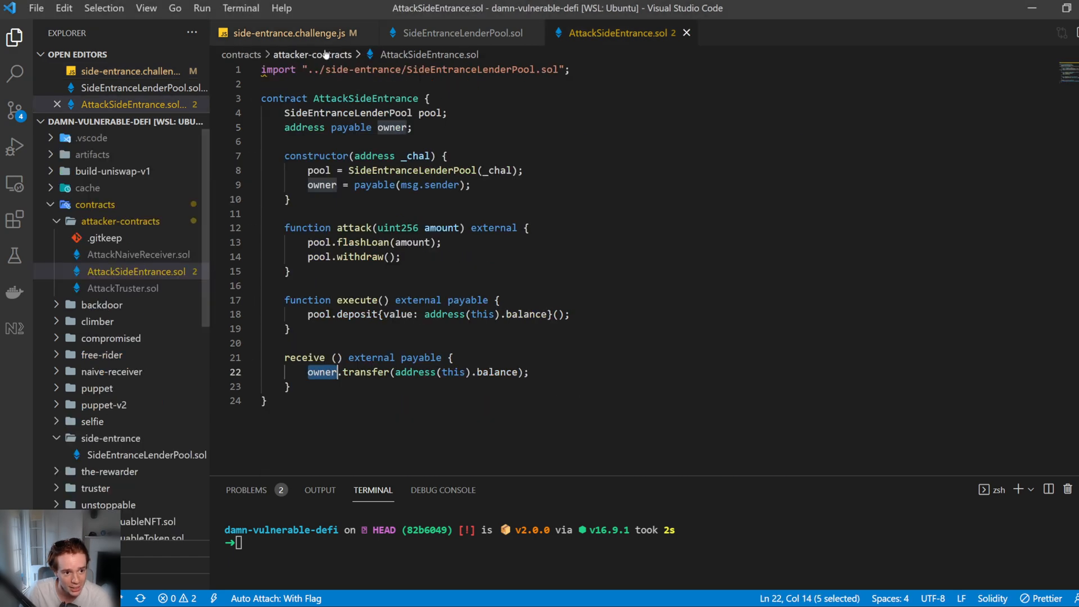
click(289, 33)
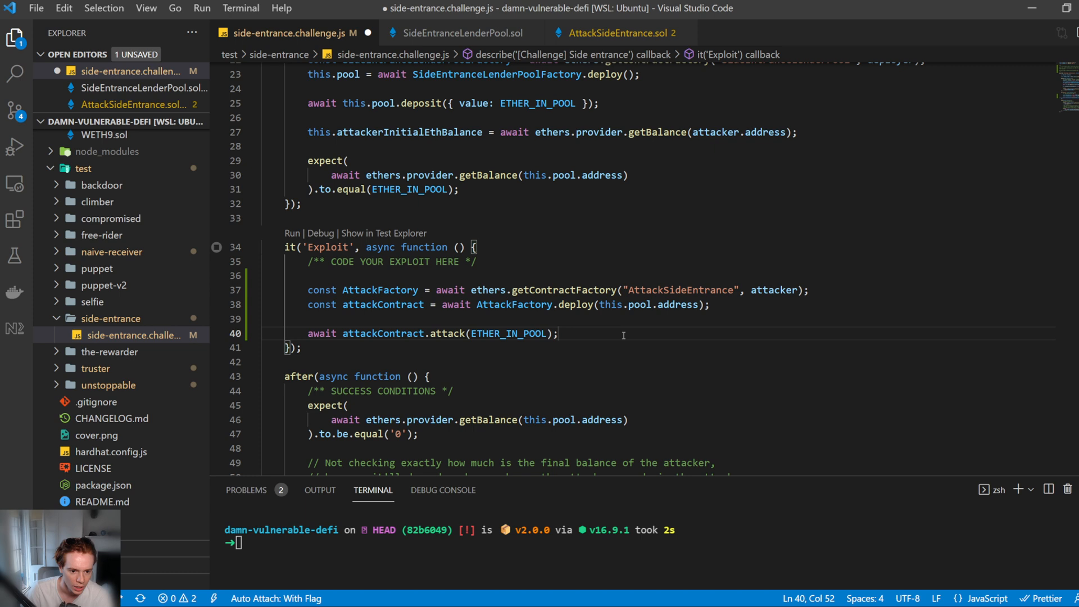
key(ctrl+s)
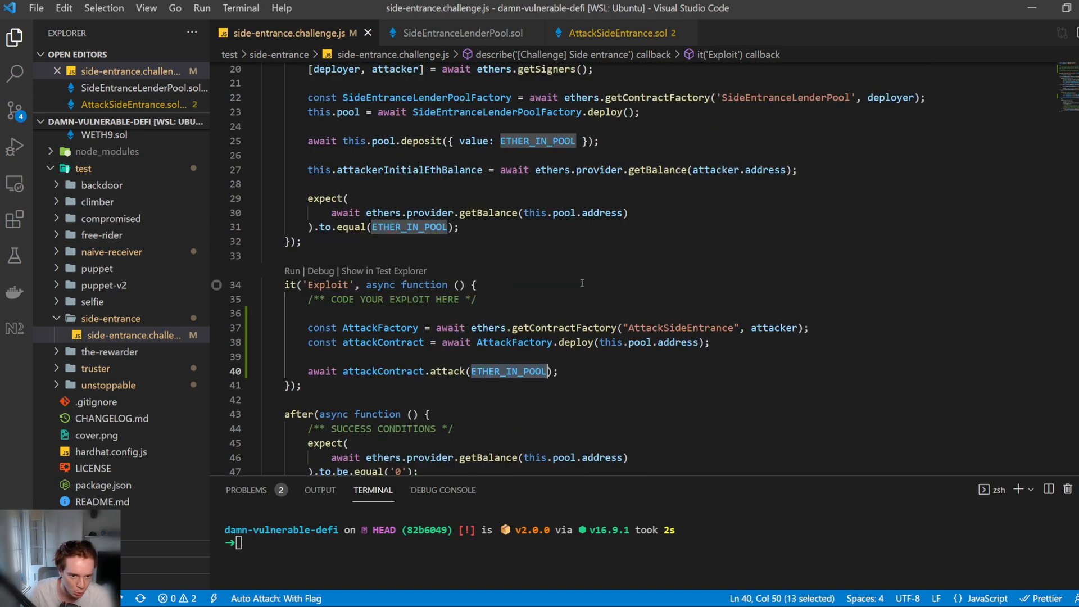
scroll(up, 3)
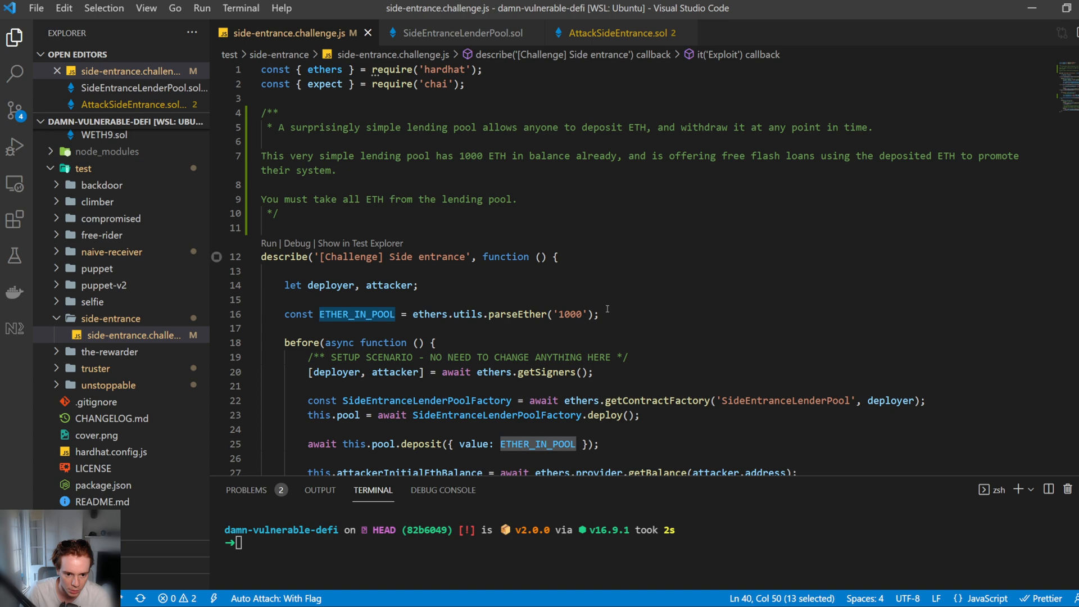
scroll(down, 3)
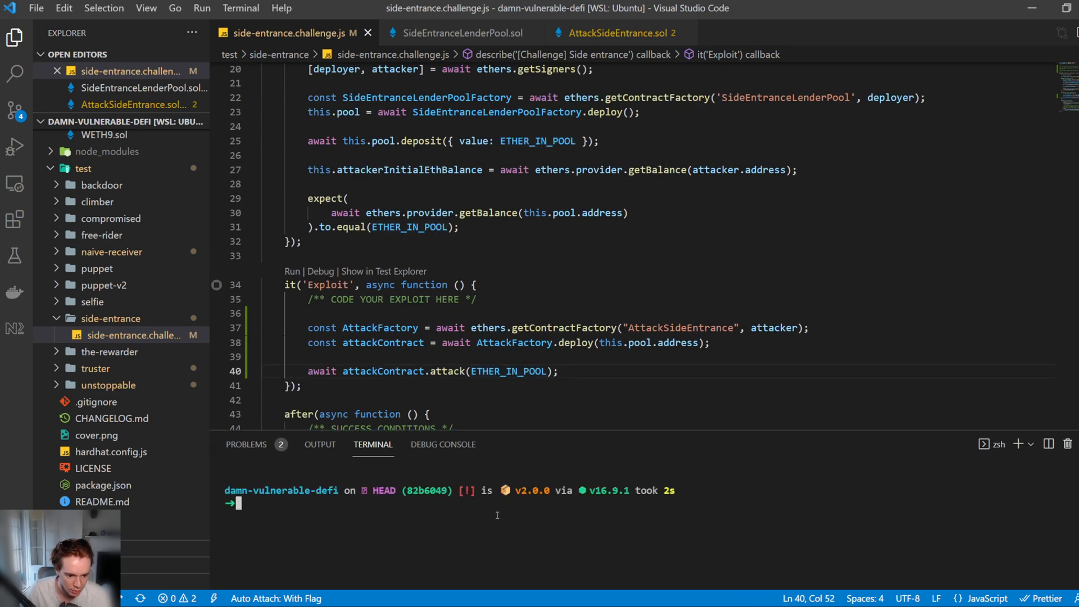
Step: Run 'yarn run truster' to see the Exploit test pass, then list the challenge tests
text(yarn run truster)
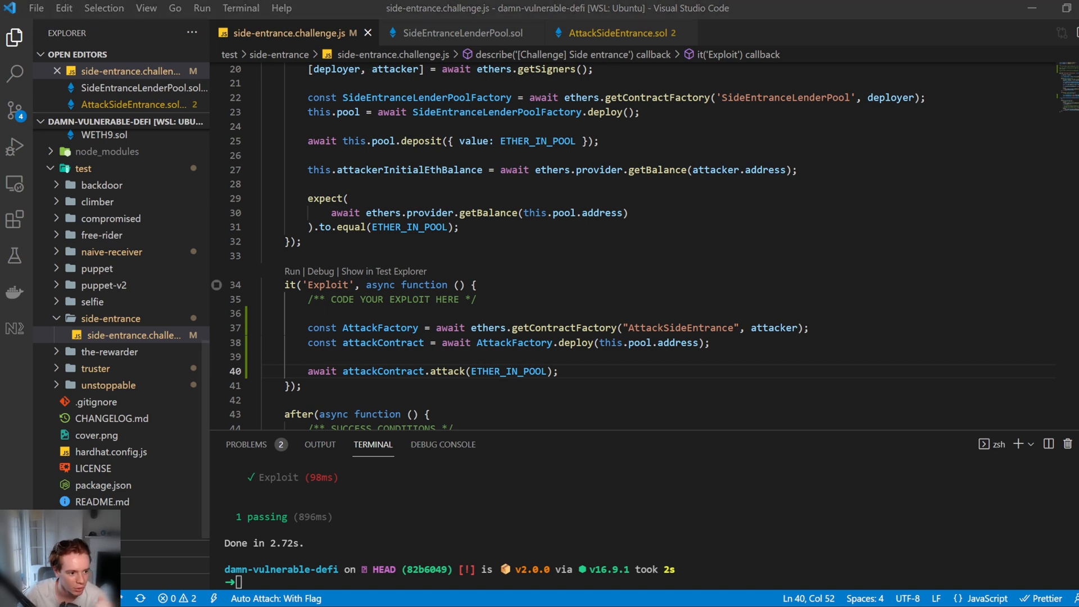
click(14, 256)
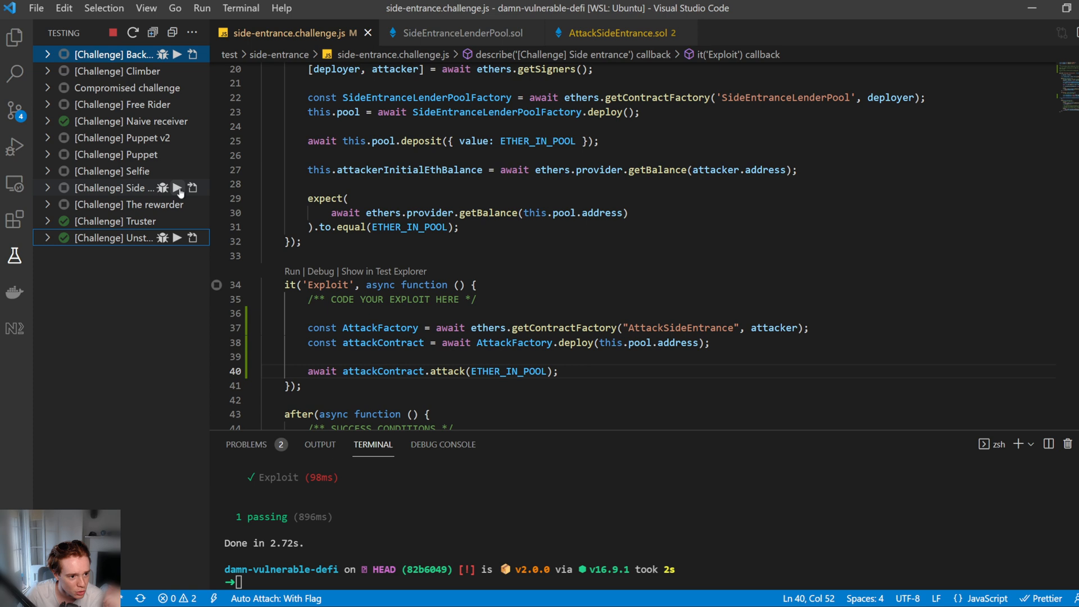